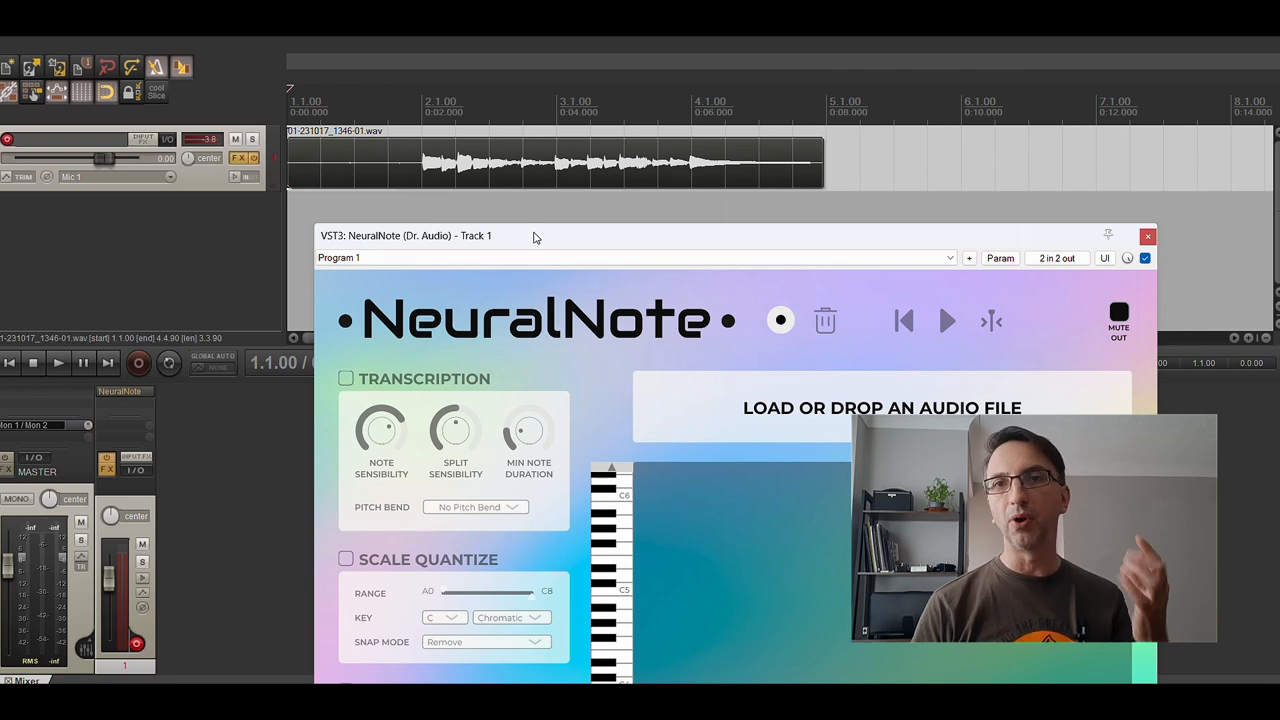
# - View the recorded item's source WAV properties and copy its file path for searching
pyautogui.moveTo(536, 236); pyautogui.dragTo(528, 200)
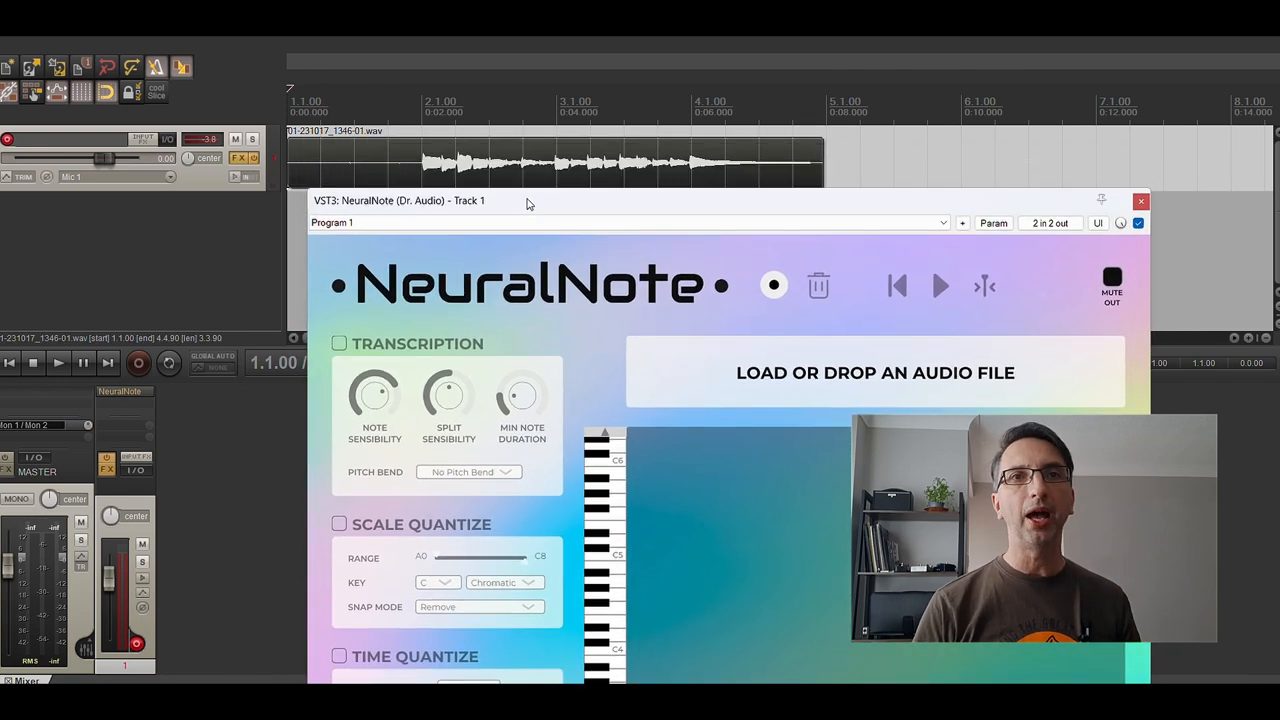
pyautogui.moveTo(528, 200); pyautogui.dragTo(530, 108)
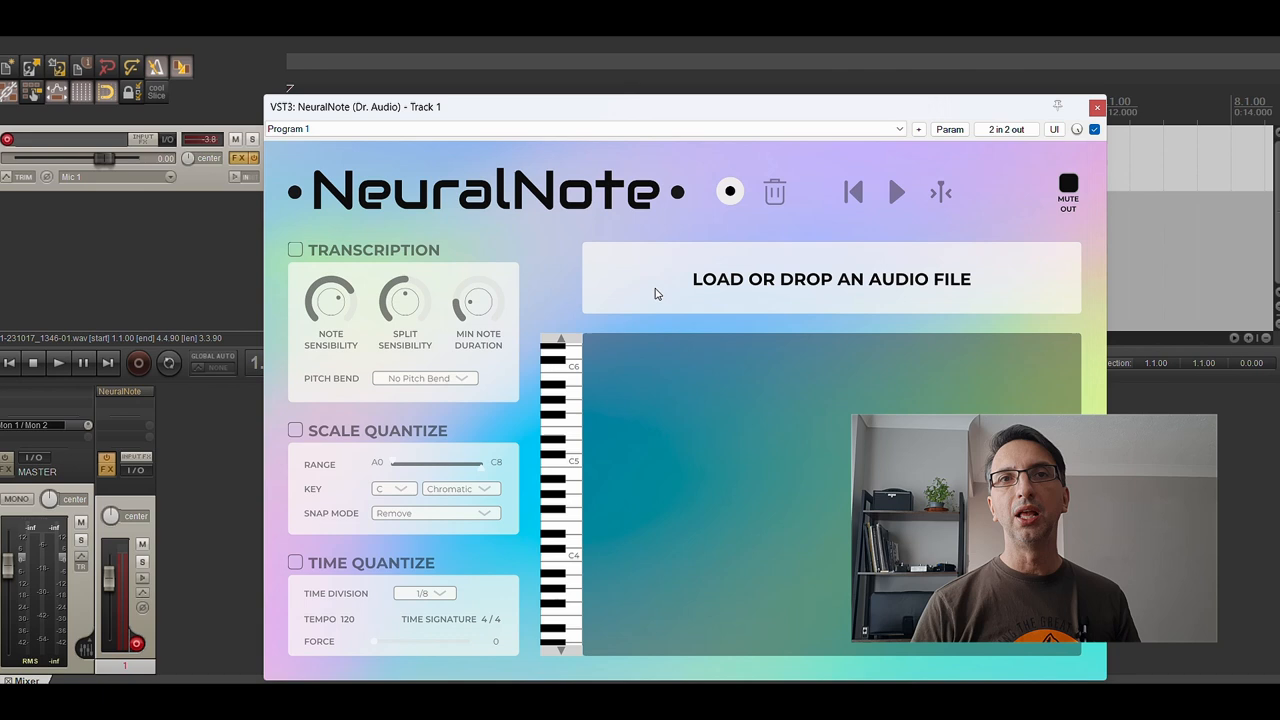
pyautogui.moveTo(858, 272)
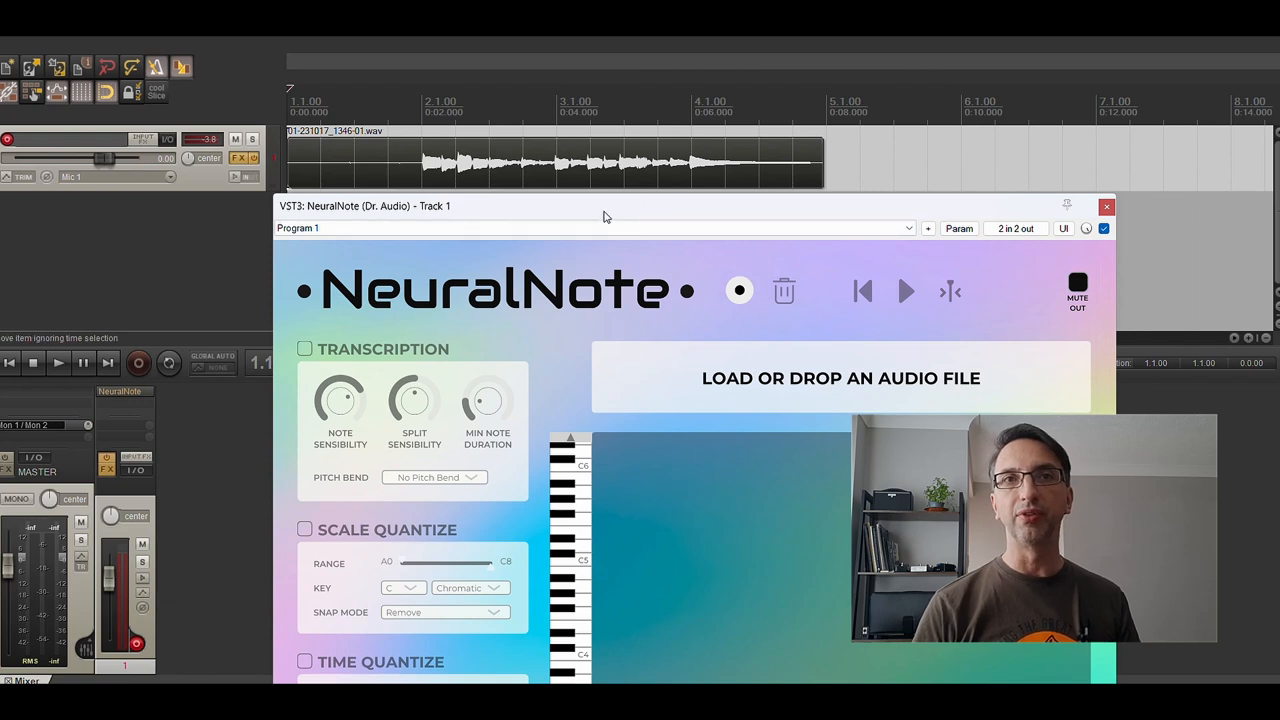
pyautogui.moveTo(488, 264)
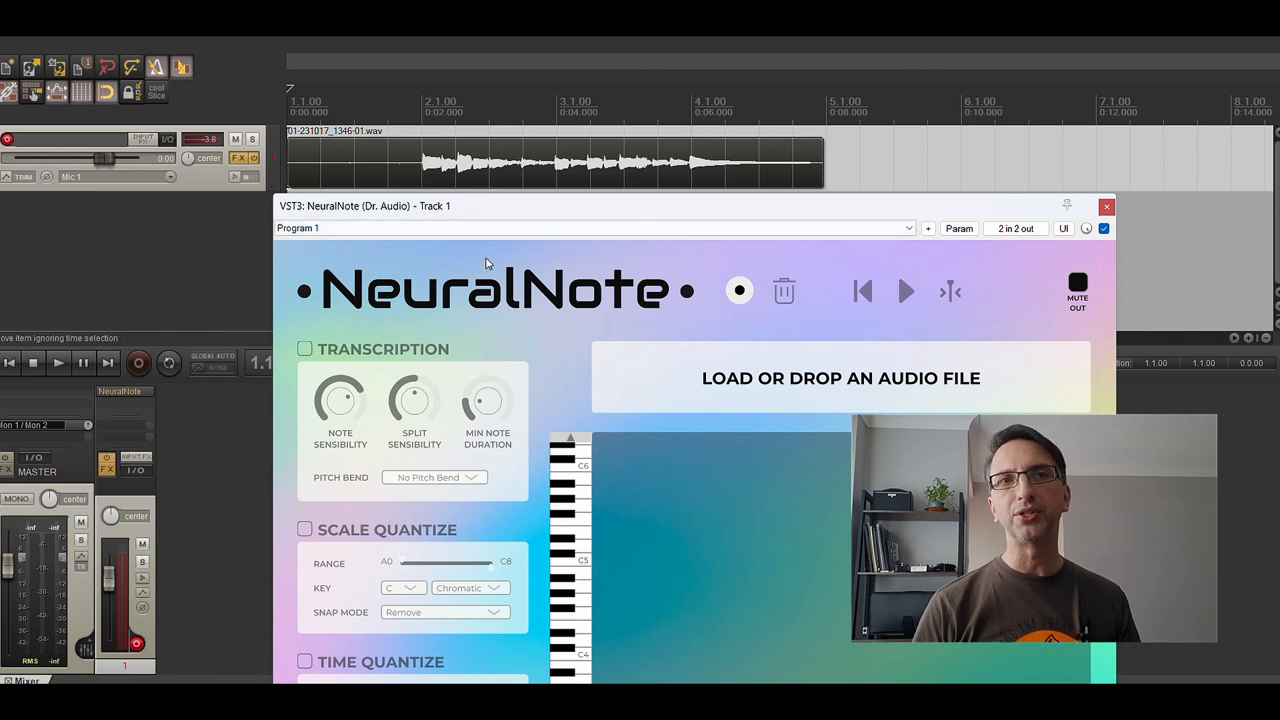
pyautogui.moveTo(528, 170)
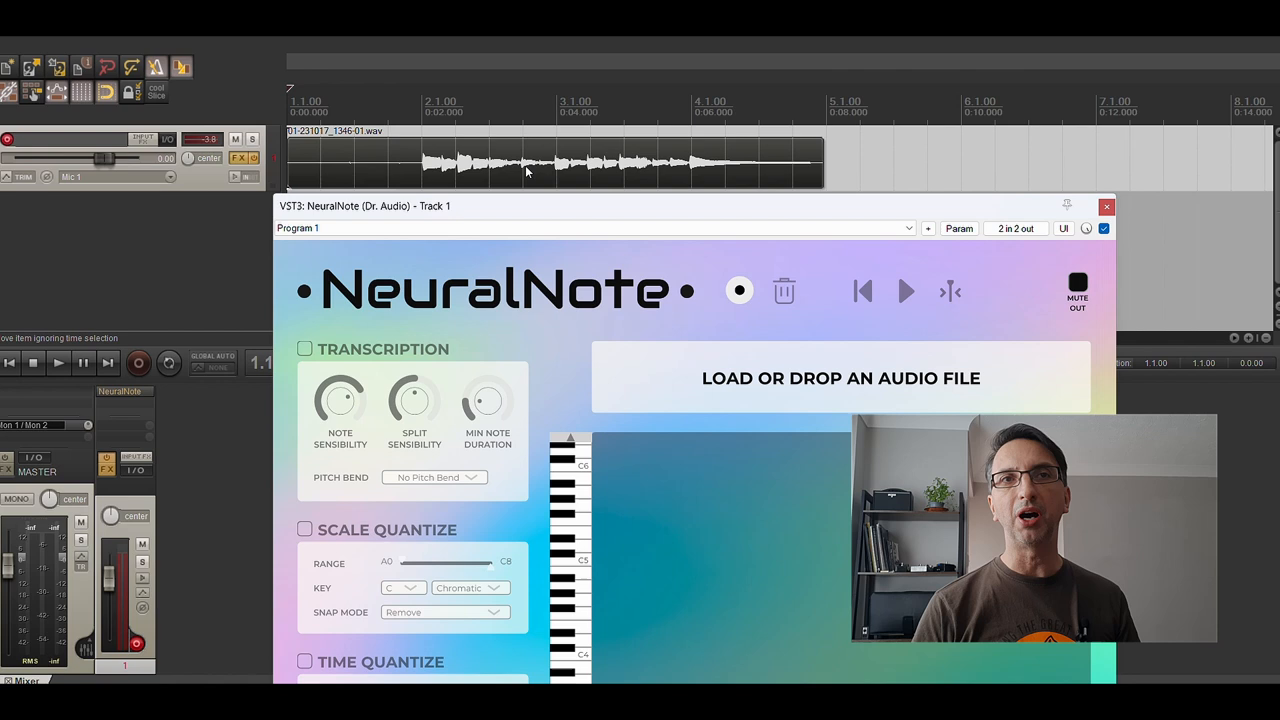
pyautogui.rightClick(526, 170)
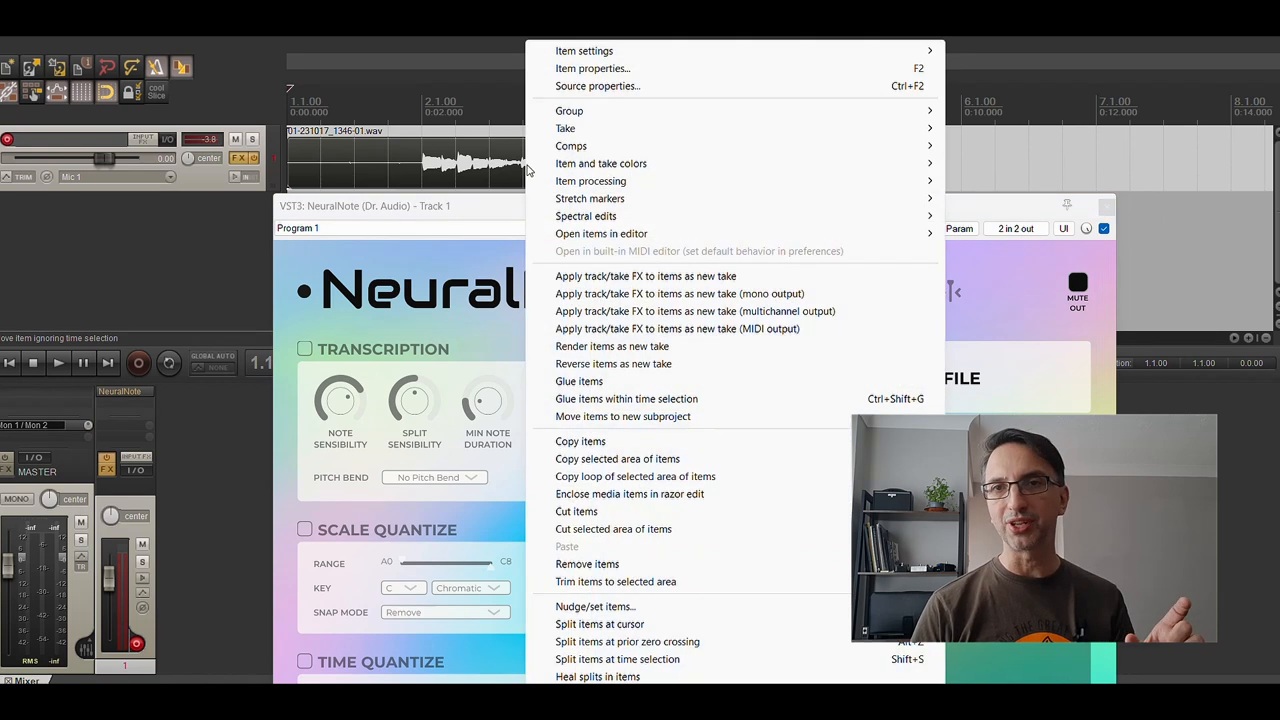
pyautogui.moveTo(586, 52)
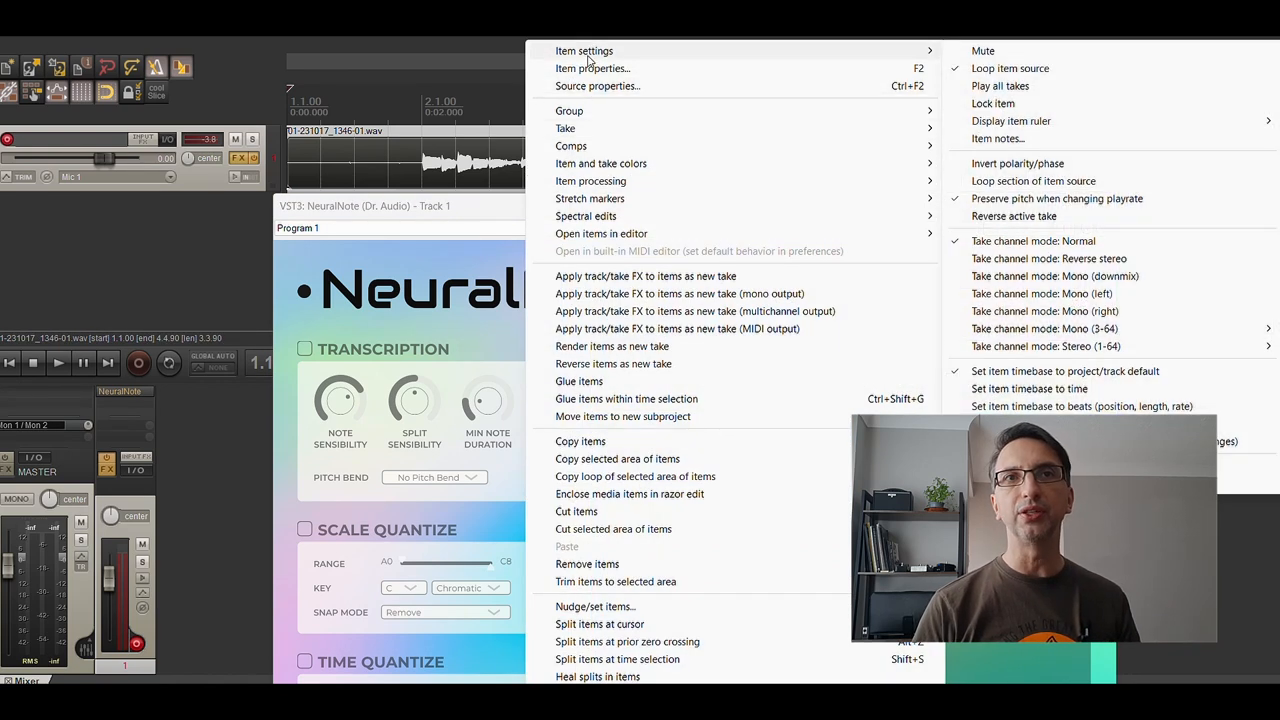
pyautogui.click(592, 68)
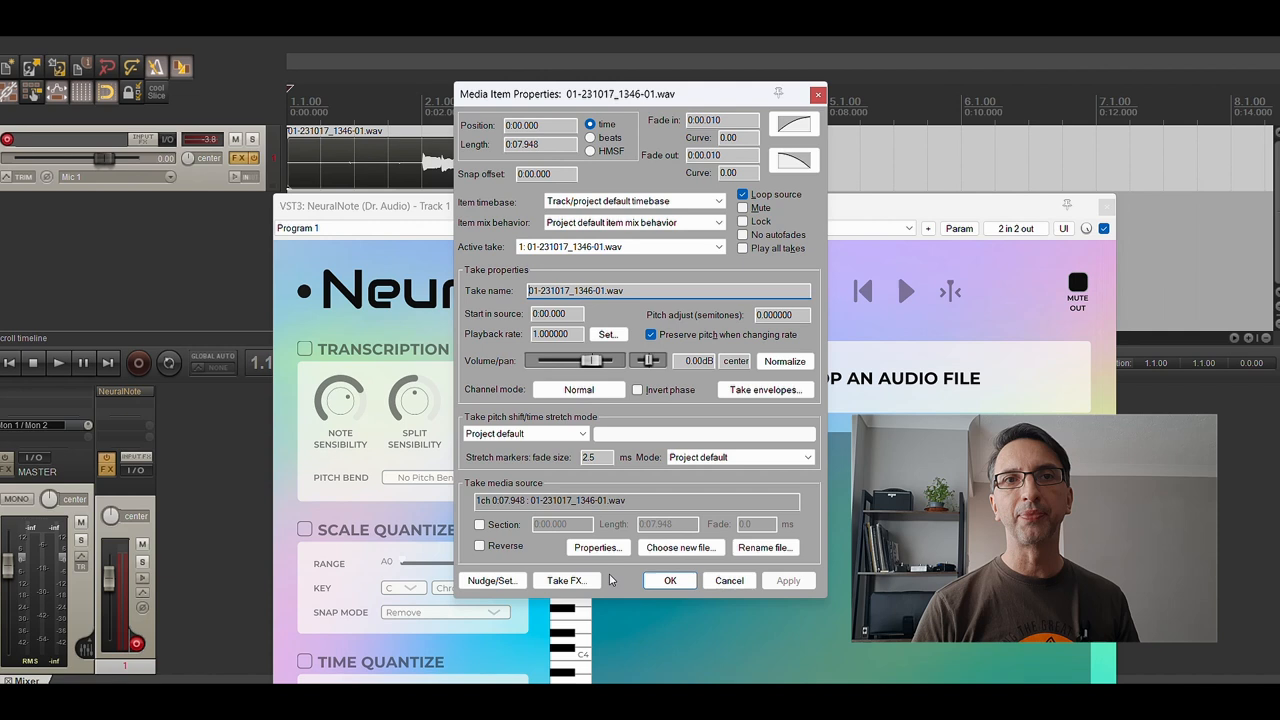
pyautogui.click(596, 548)
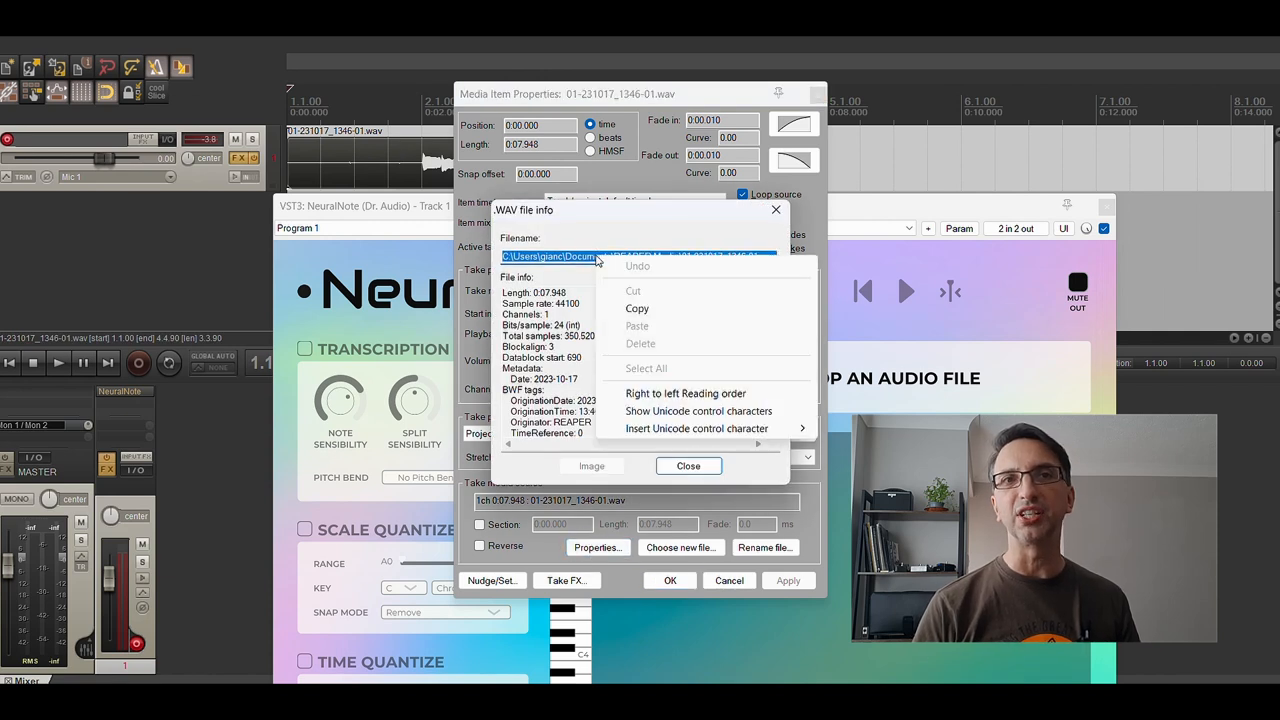
pyautogui.click(596, 296)
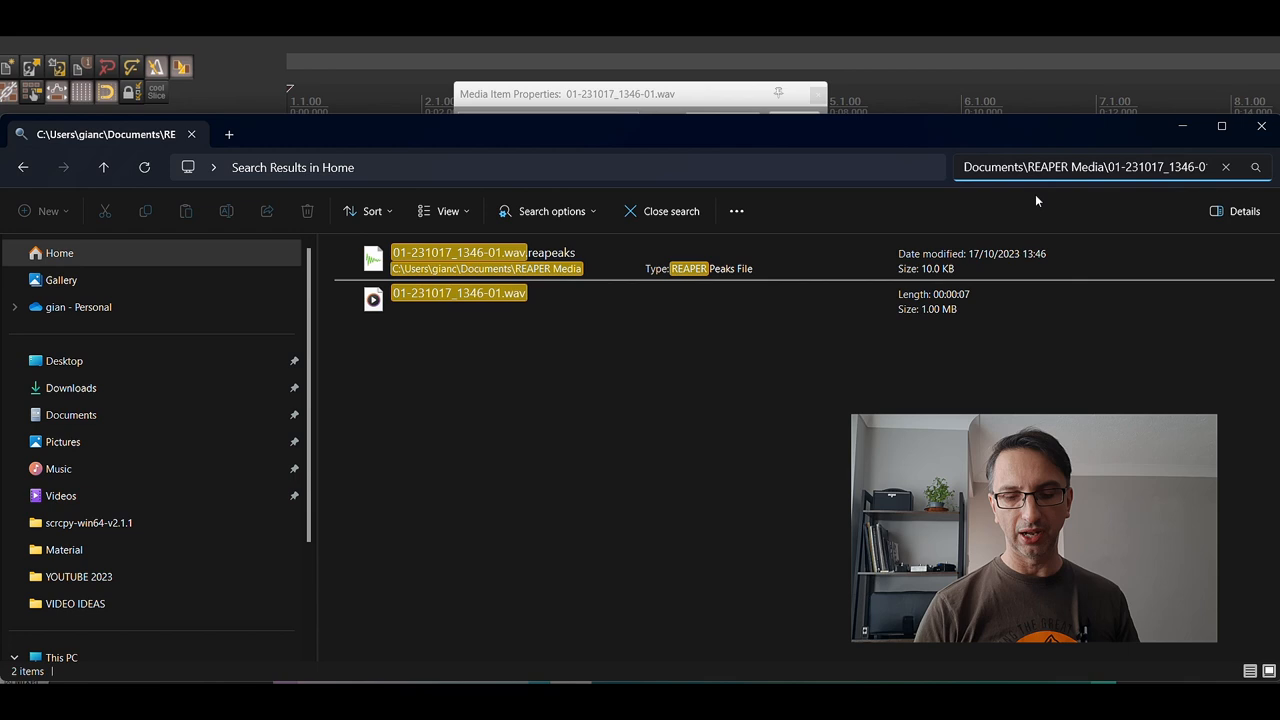
# - Load 01-231017_1346-01.wav from the Explorer results into NeuralNote
pyautogui.click(460, 292)
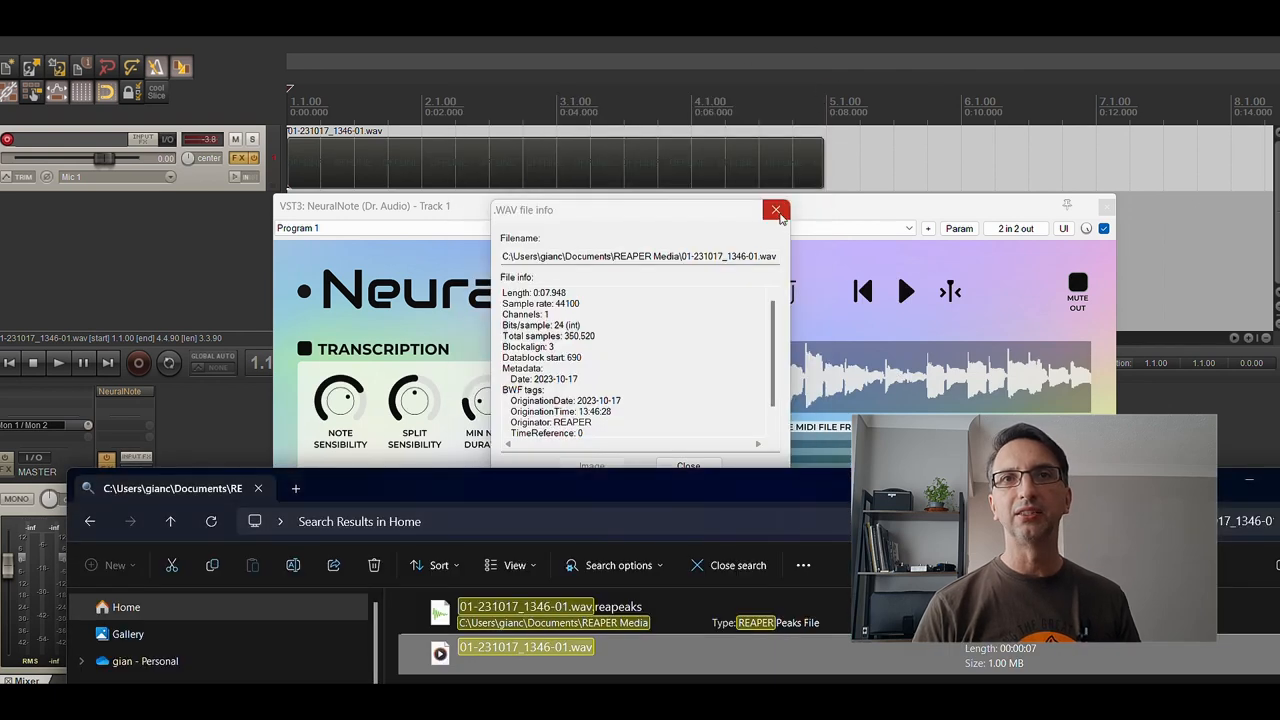
# - Set Snap Mode to Adjust, raise Split Sensitivity, and drop the MIDI onto a new track
pyautogui.click(776, 210)
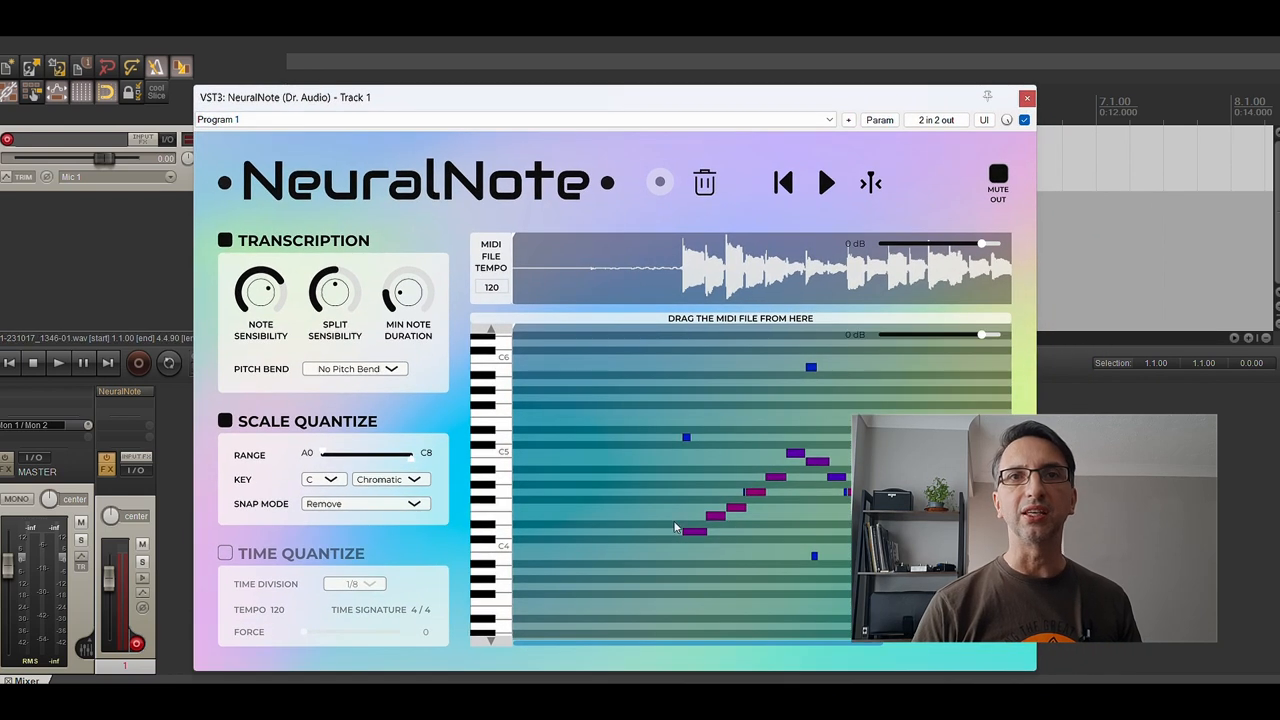
pyautogui.moveTo(668, 542)
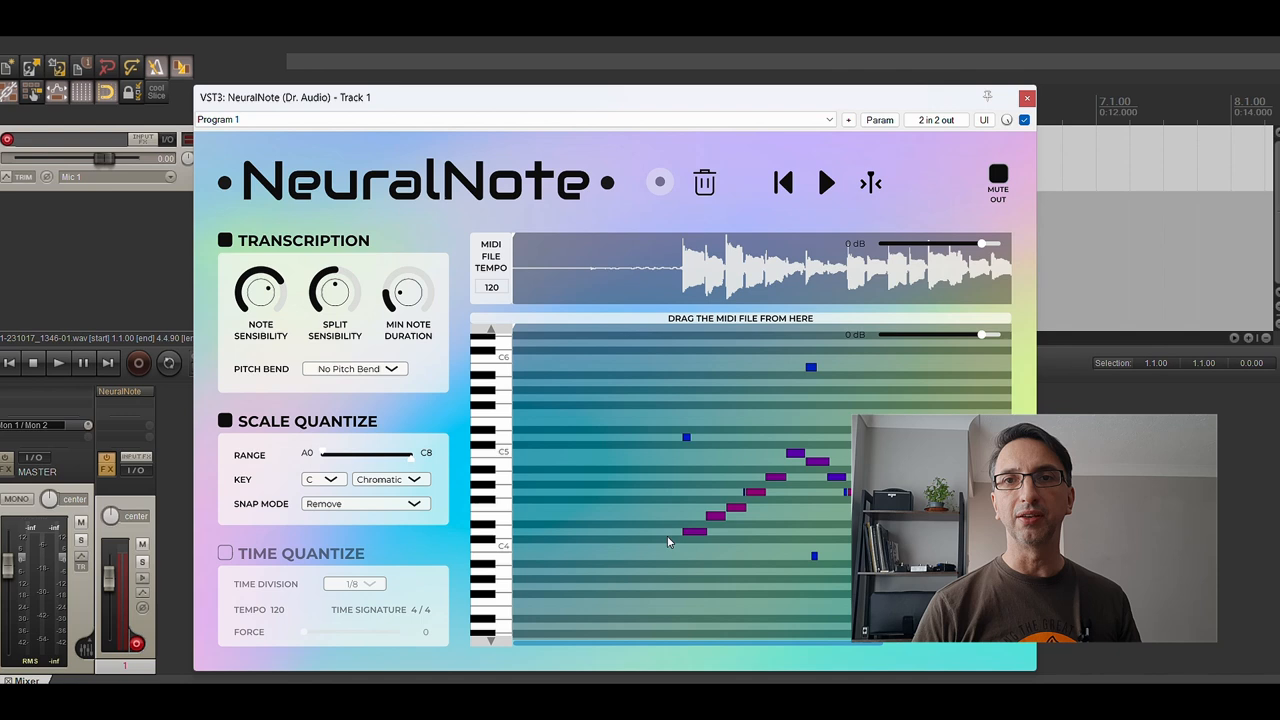
pyautogui.moveTo(696, 476)
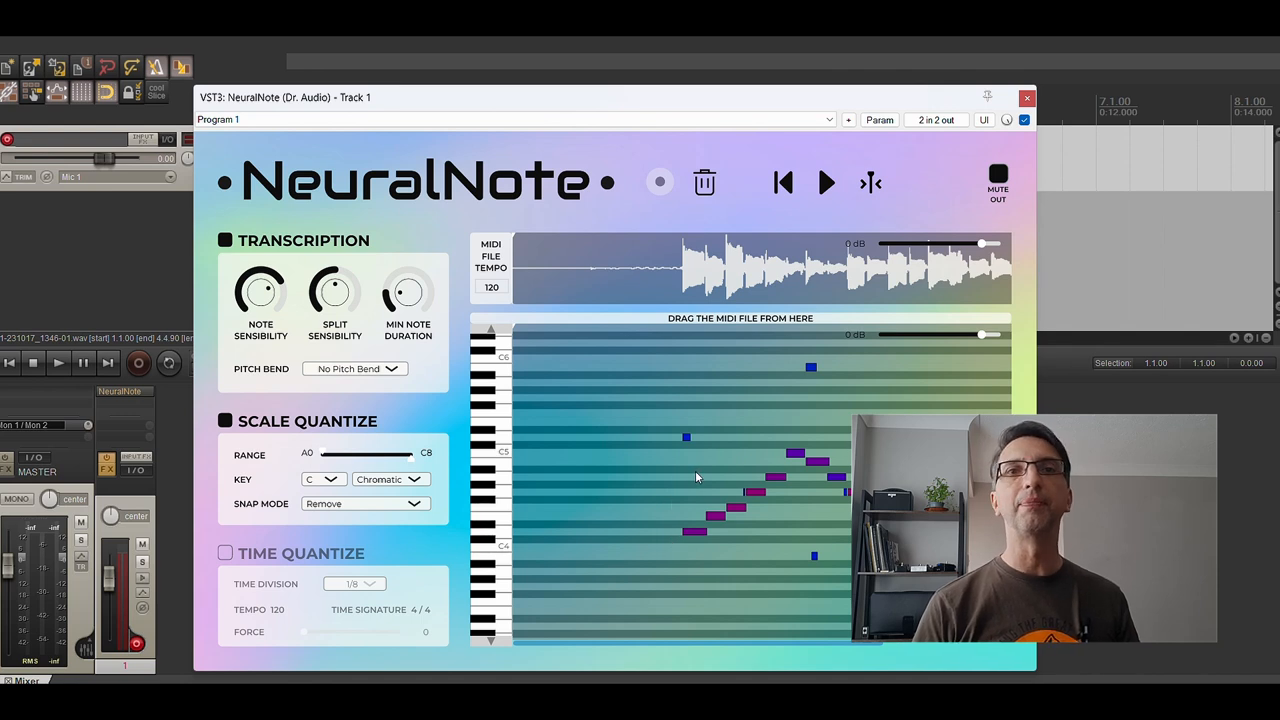
pyautogui.moveTo(792, 458)
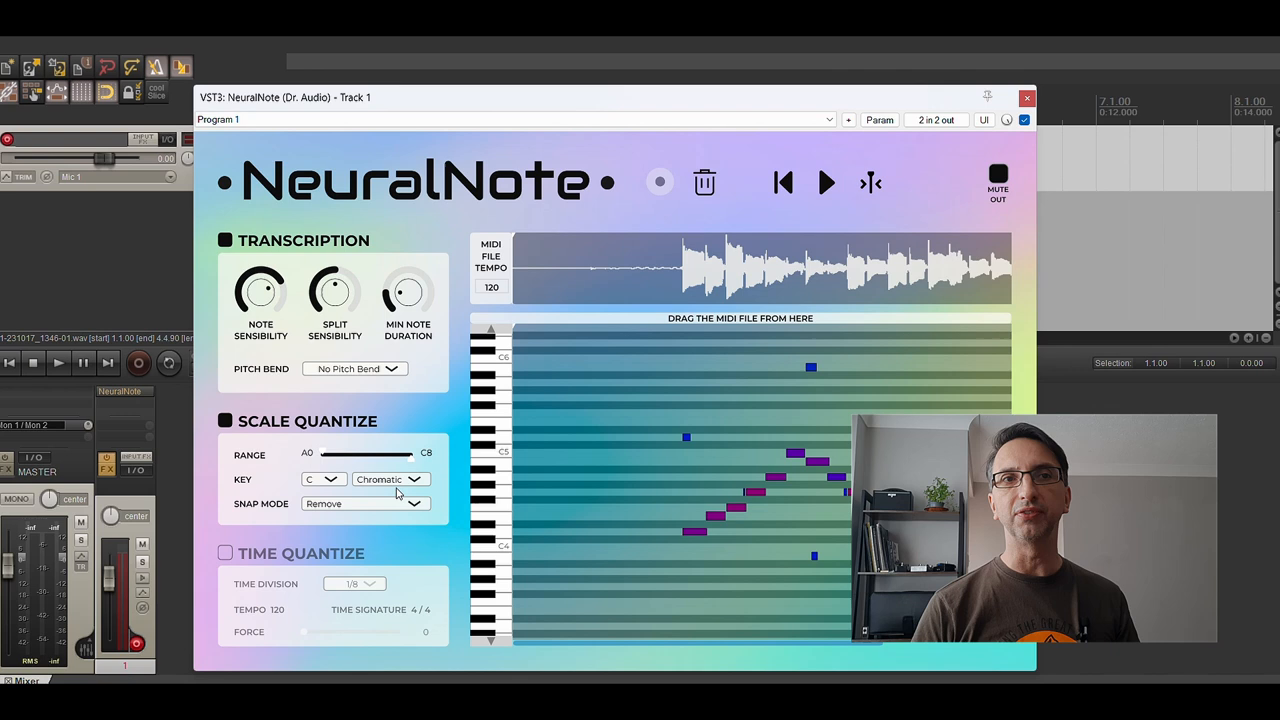
pyautogui.click(364, 504)
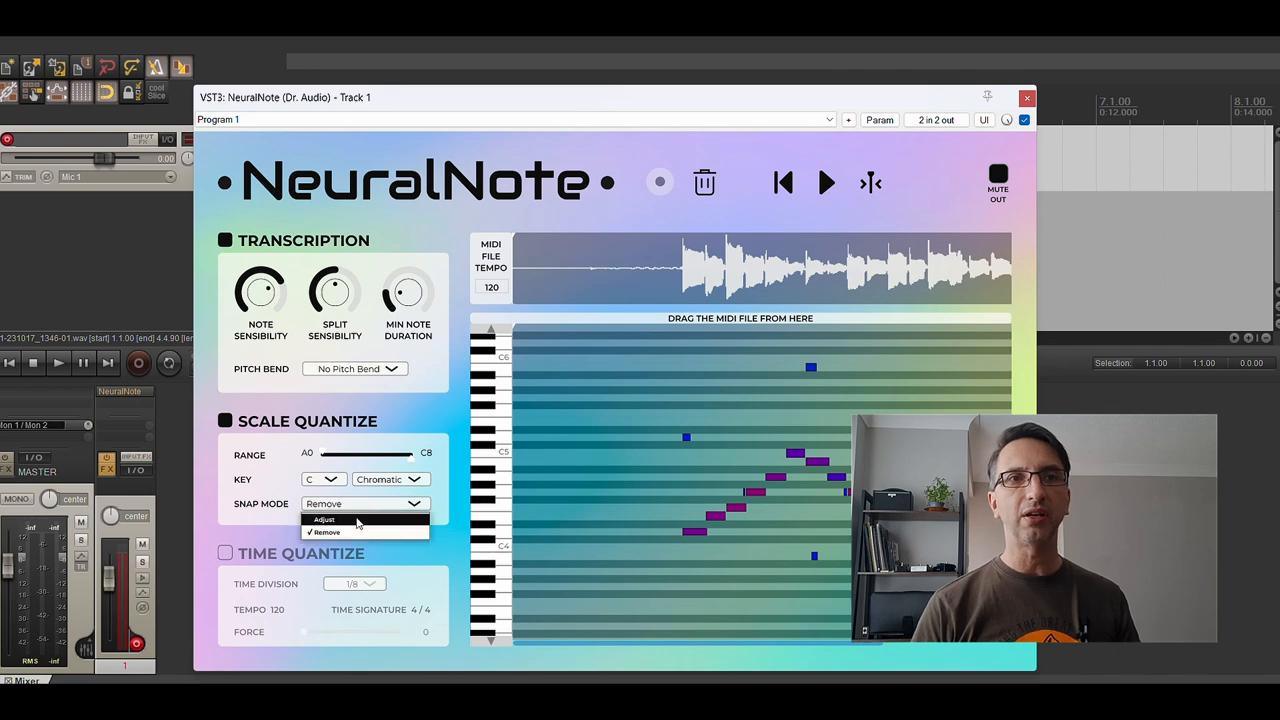
pyautogui.click(322, 520)
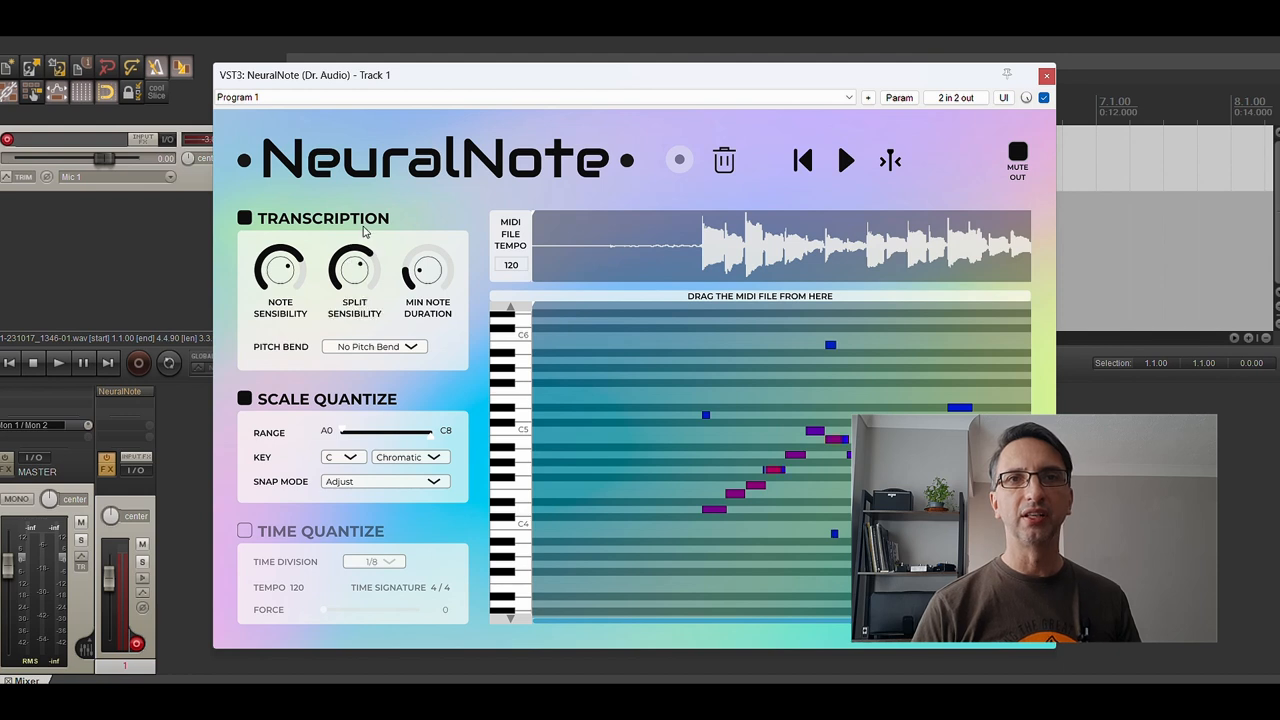
pyautogui.moveTo(392, 388)
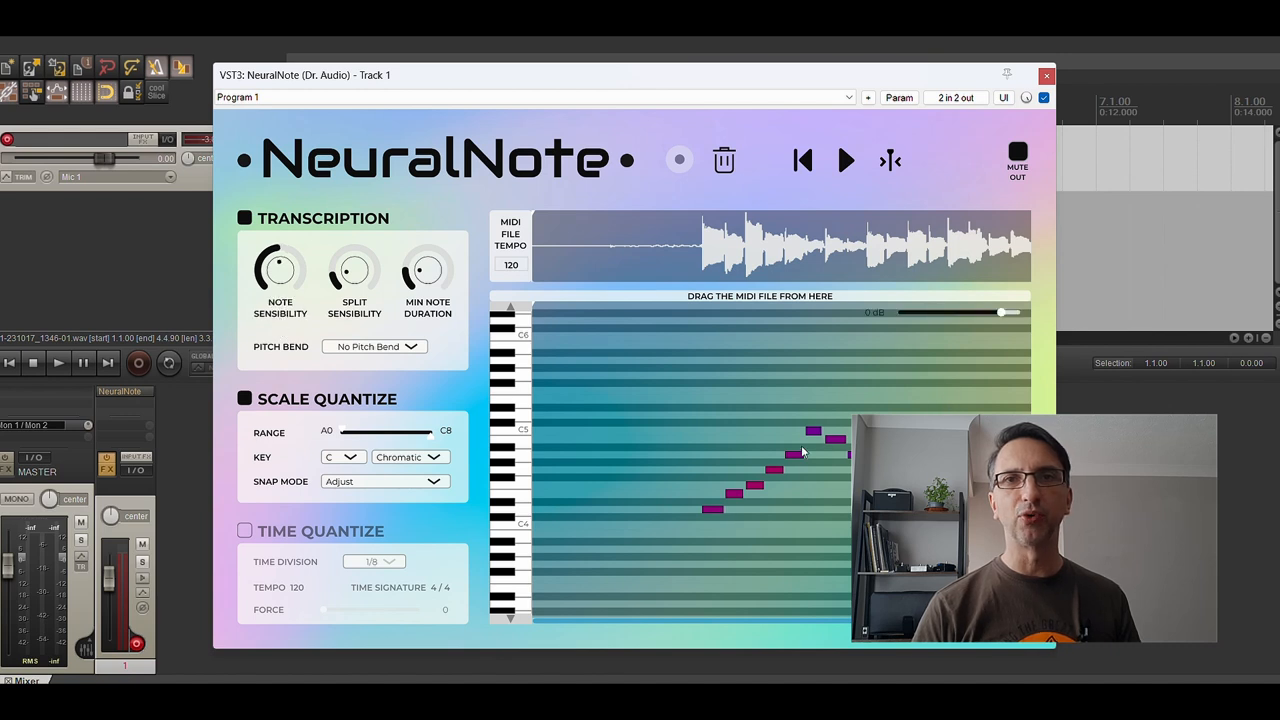
pyautogui.moveTo(428, 270); pyautogui.dragTo(428, 250)
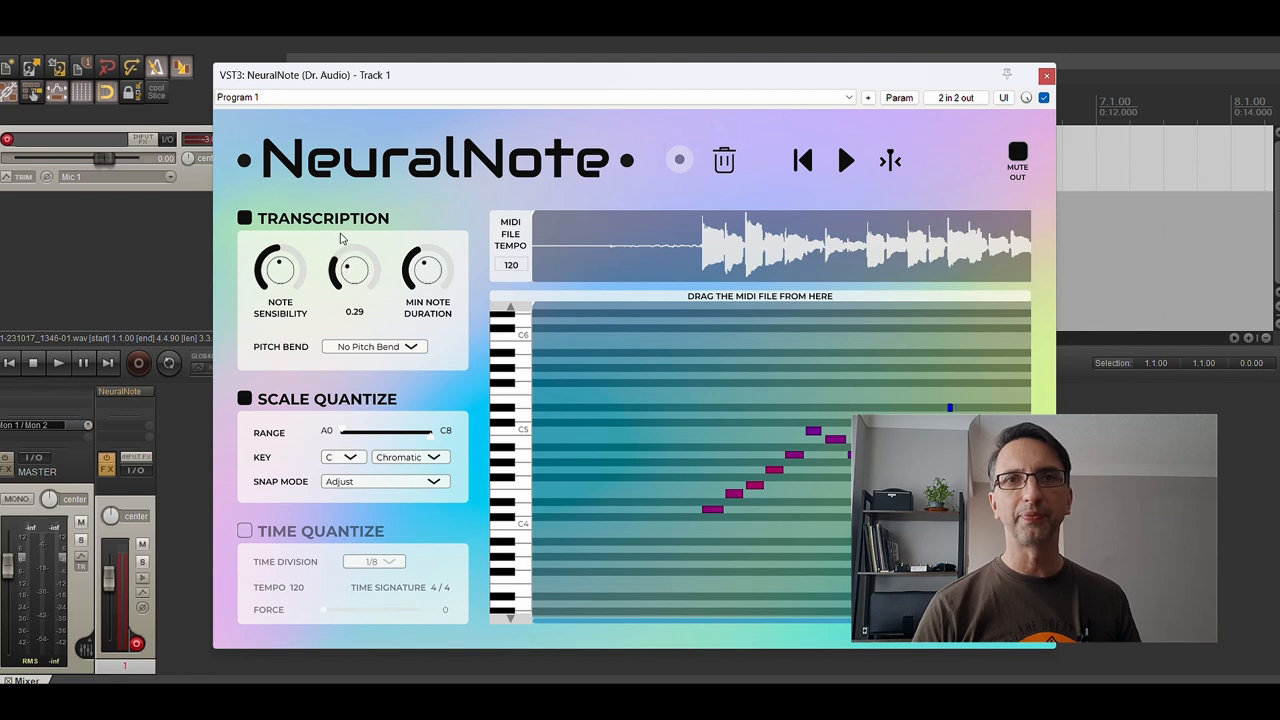
pyautogui.moveTo(354, 270); pyautogui.dragTo(354, 256)
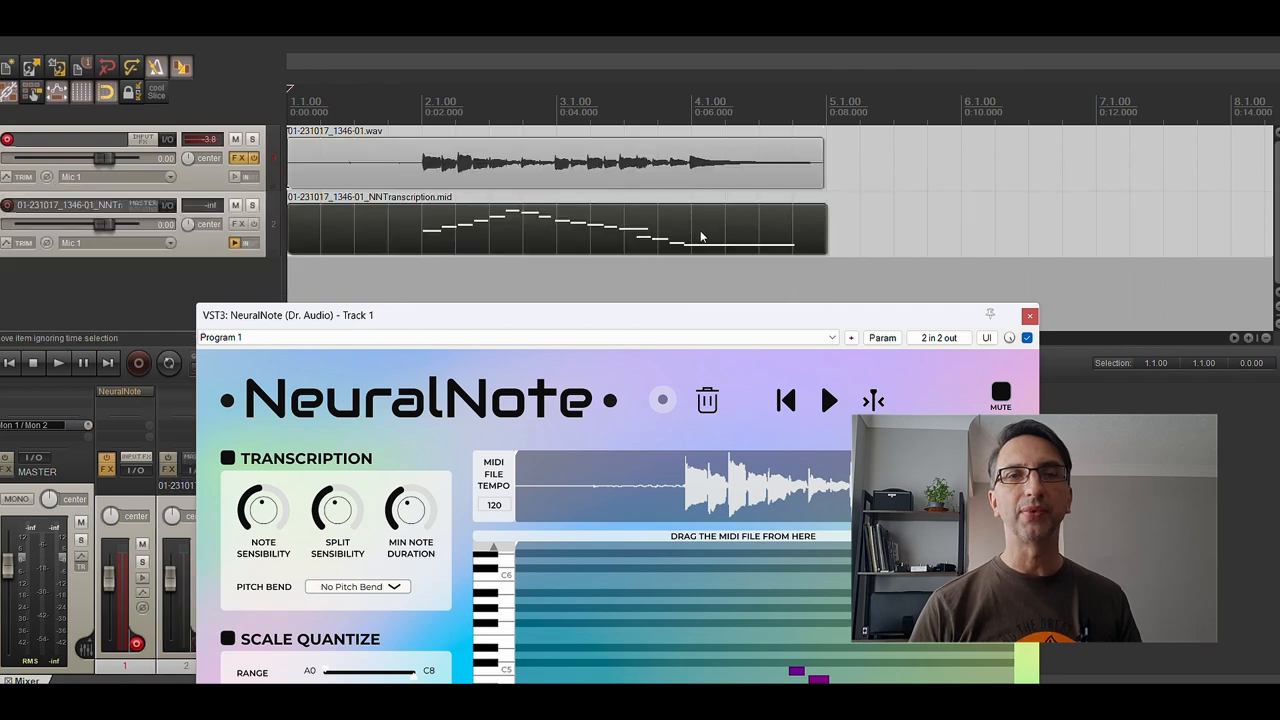
# - Close NeuralNote and open the transcribed MIDI item in the MIDI editor
pyautogui.click(1028, 316)
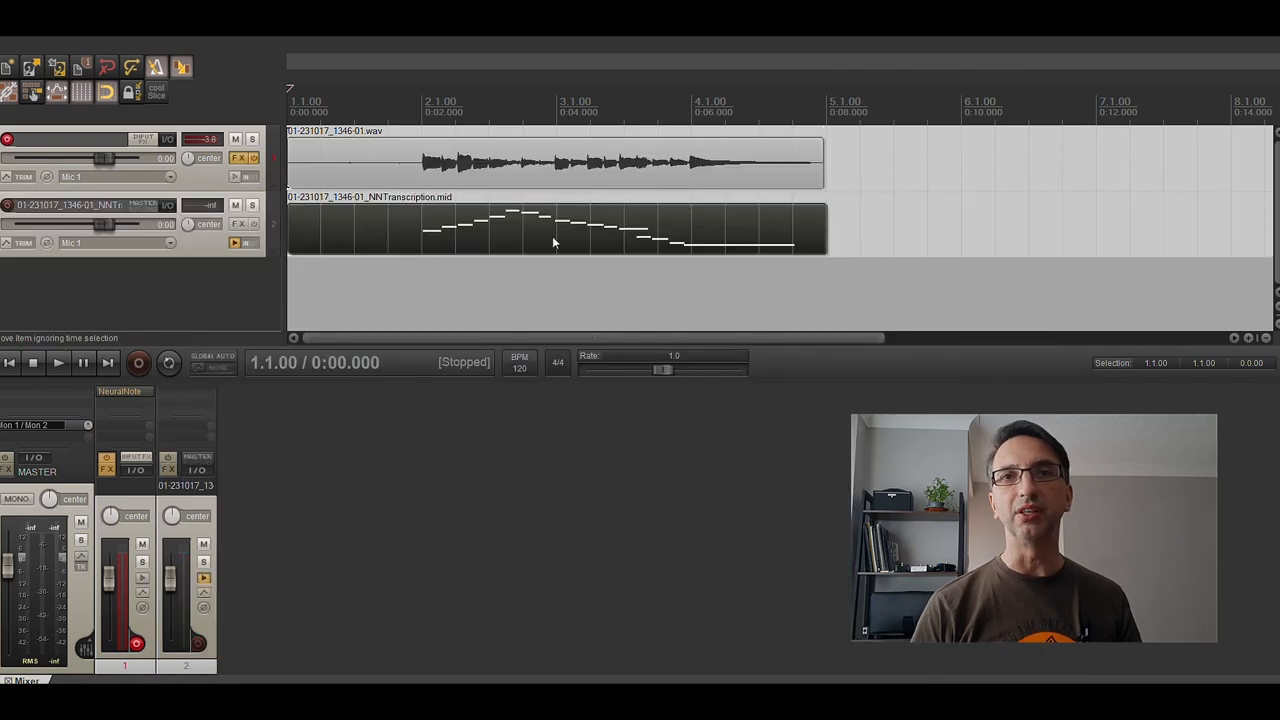
pyautogui.doubleClick(552, 230)
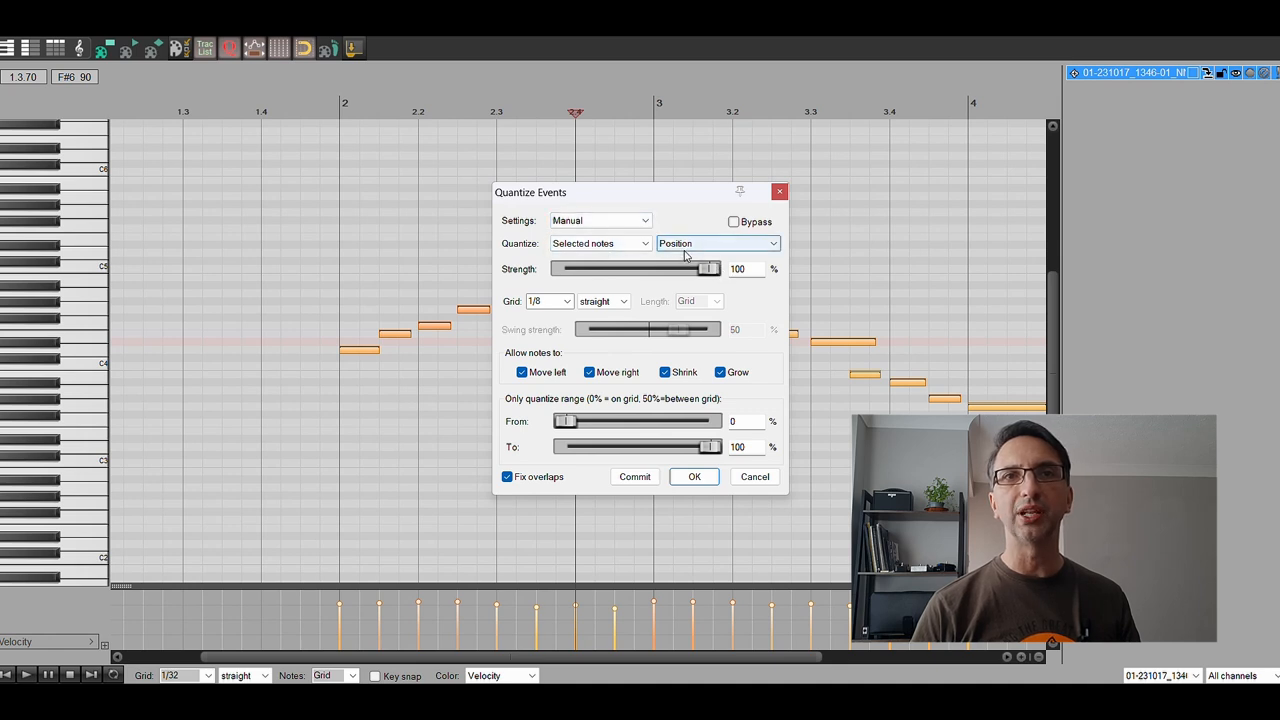
# - Apply the 1/8-grid position quantize to the selected notes
pyautogui.click(694, 476)
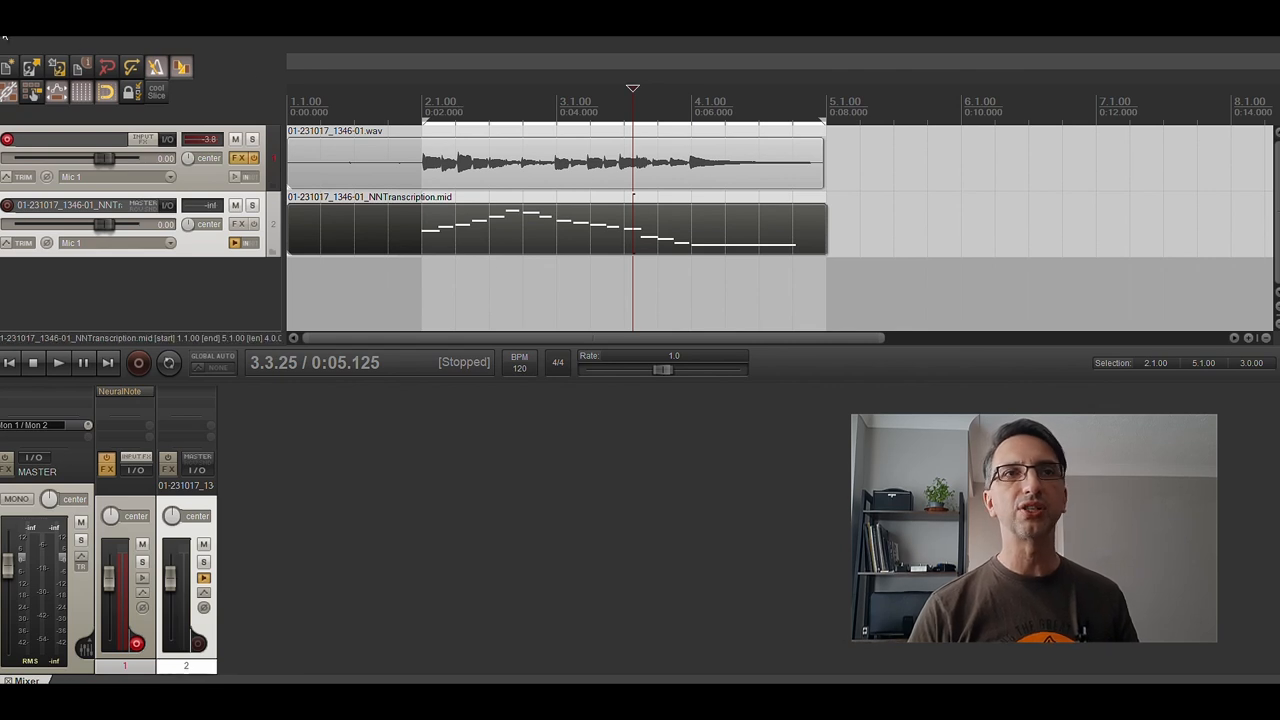
# - Export project MIDI as midi_export.mid on the Desktop and dismiss the confirmation
pyautogui.click(10, 50)
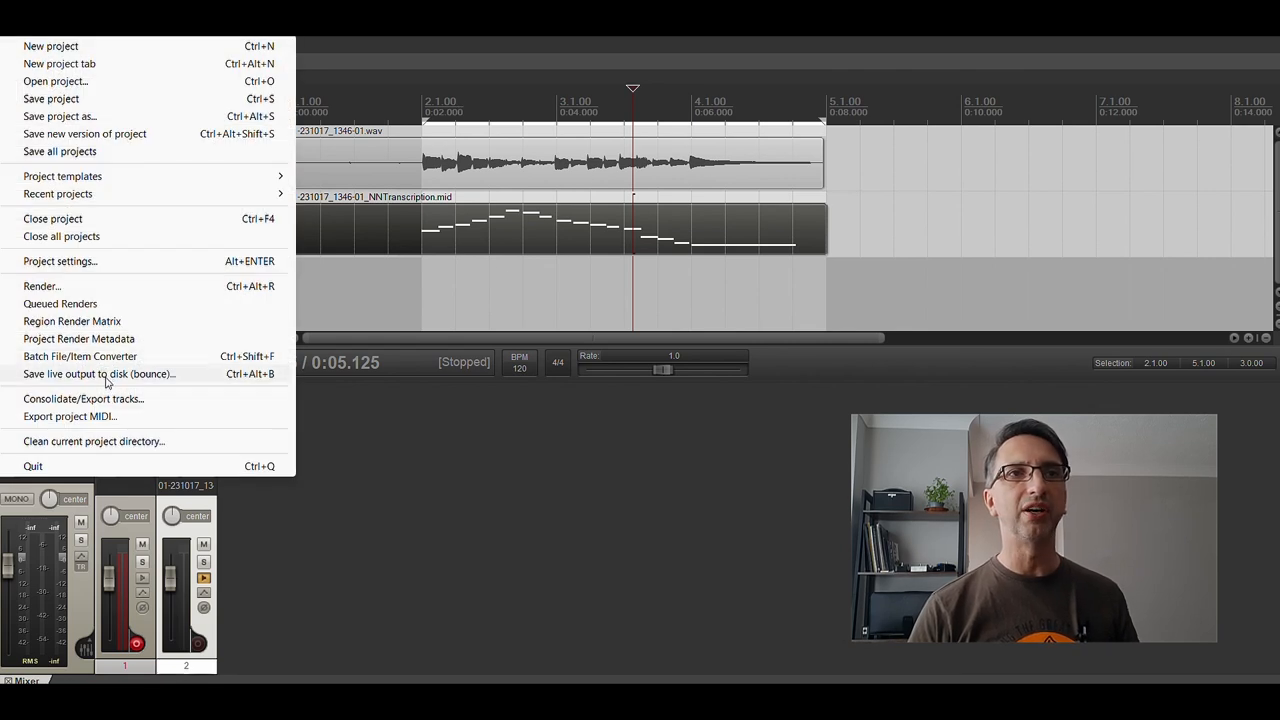
pyautogui.moveTo(100, 416)
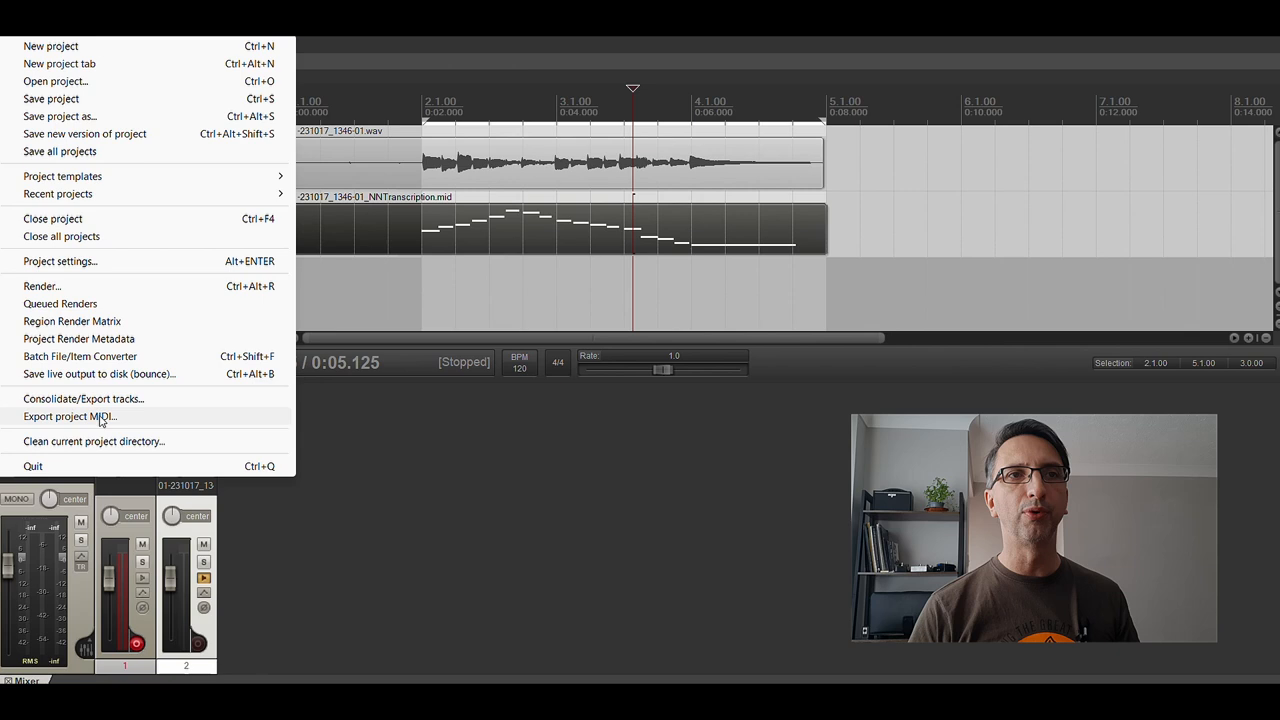
pyautogui.click(68, 416)
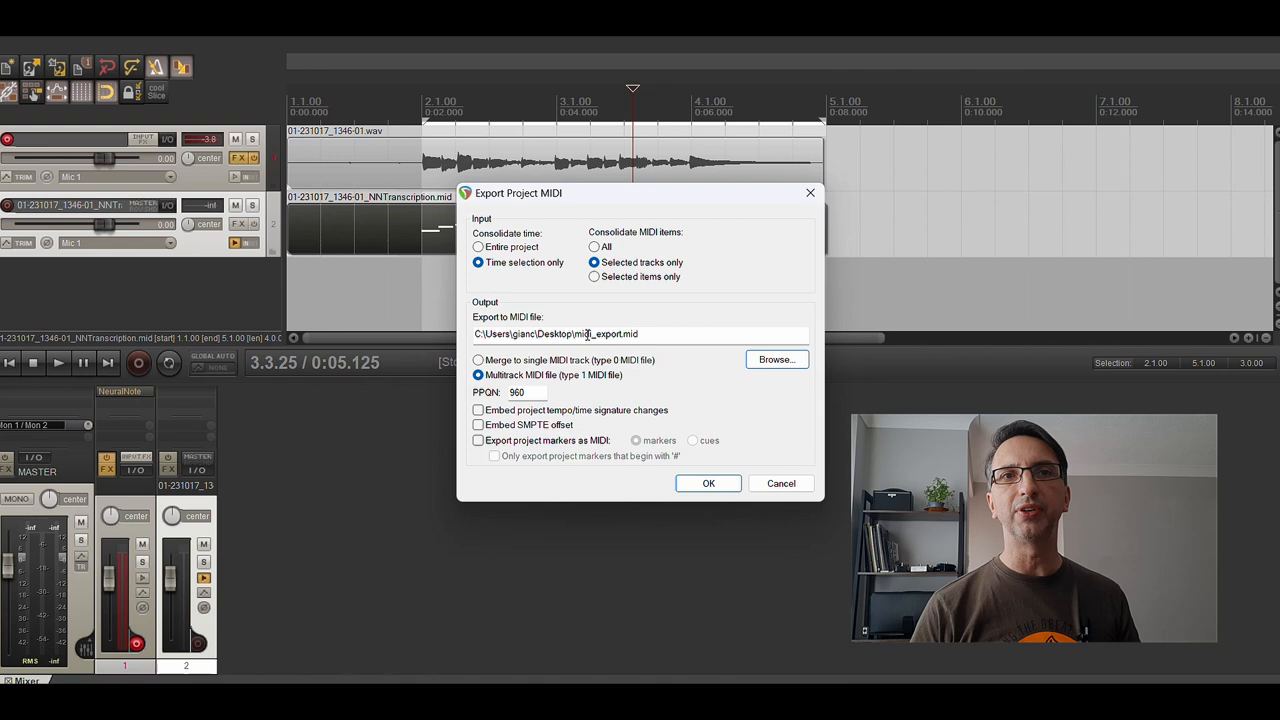
pyautogui.click(662, 332)
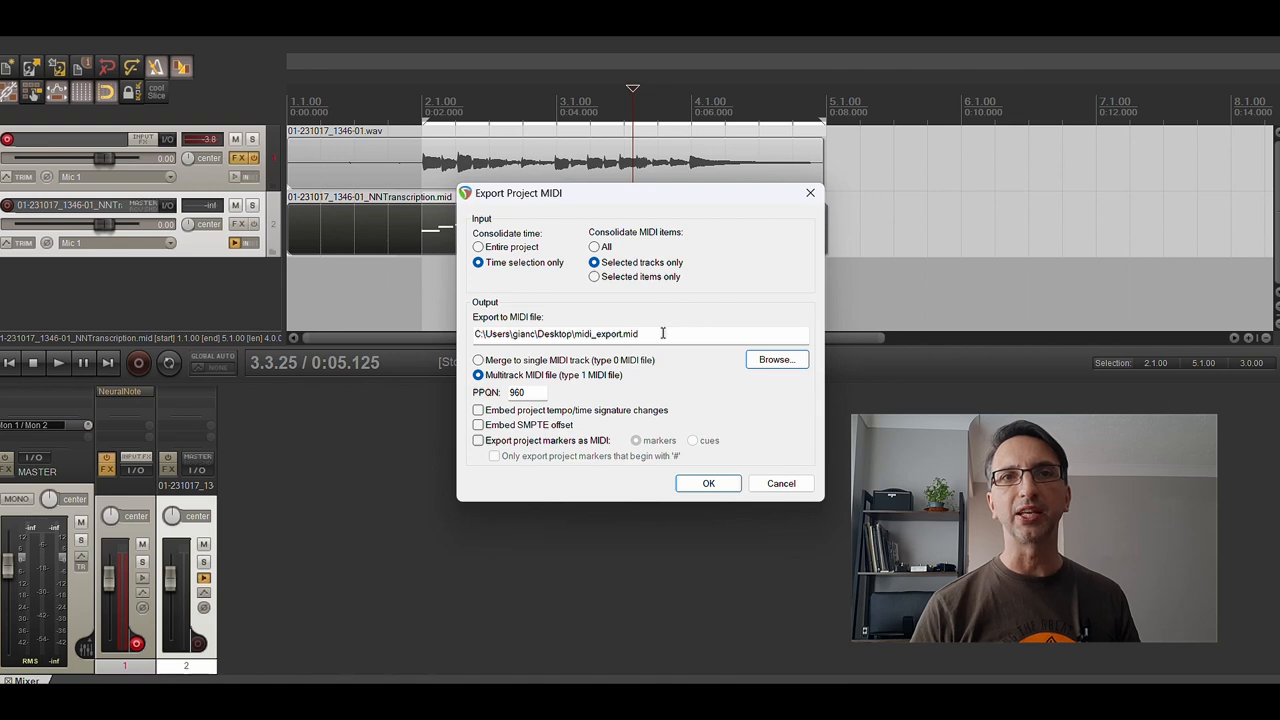
pyautogui.click(708, 482)
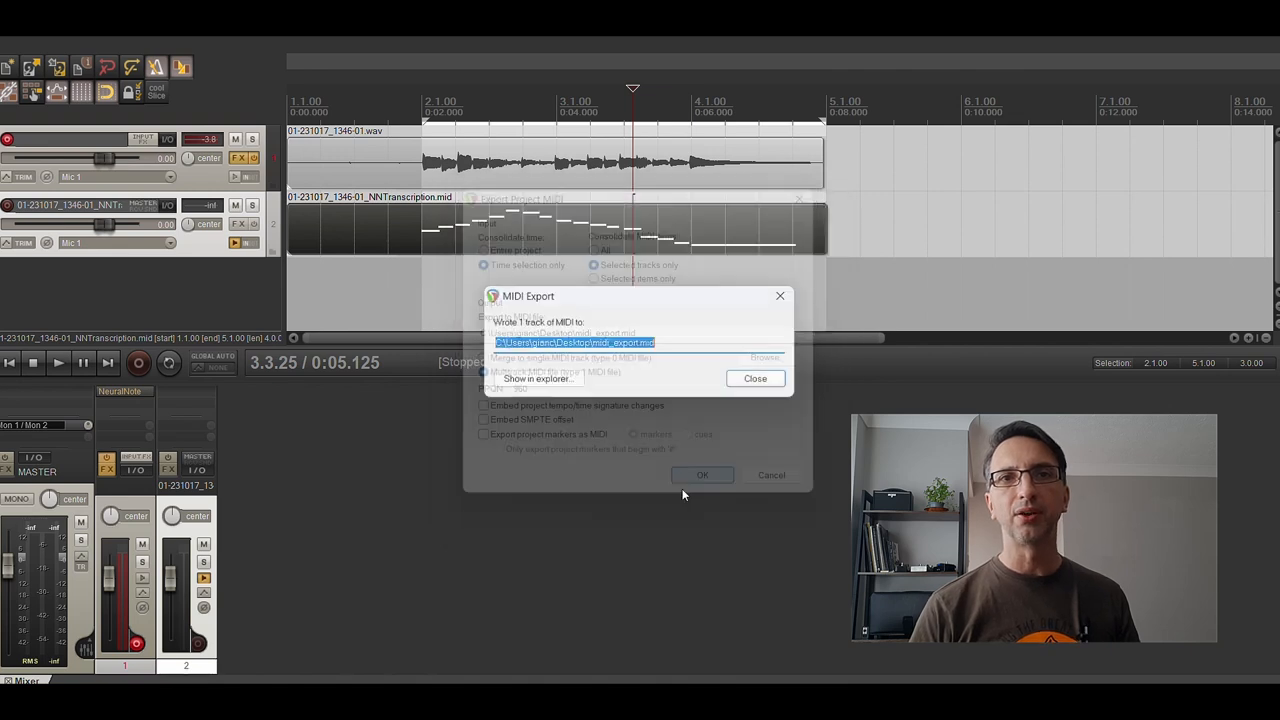
pyautogui.click(756, 378)
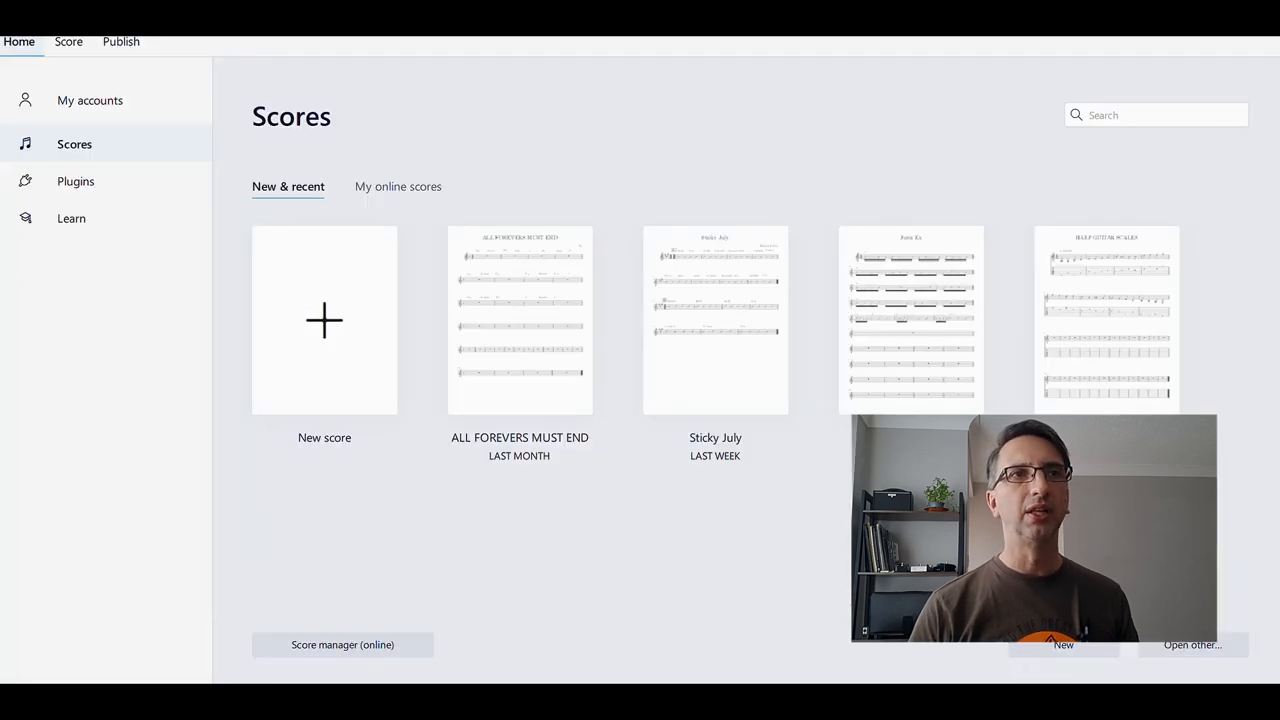
pyautogui.moveTo(36, 84)
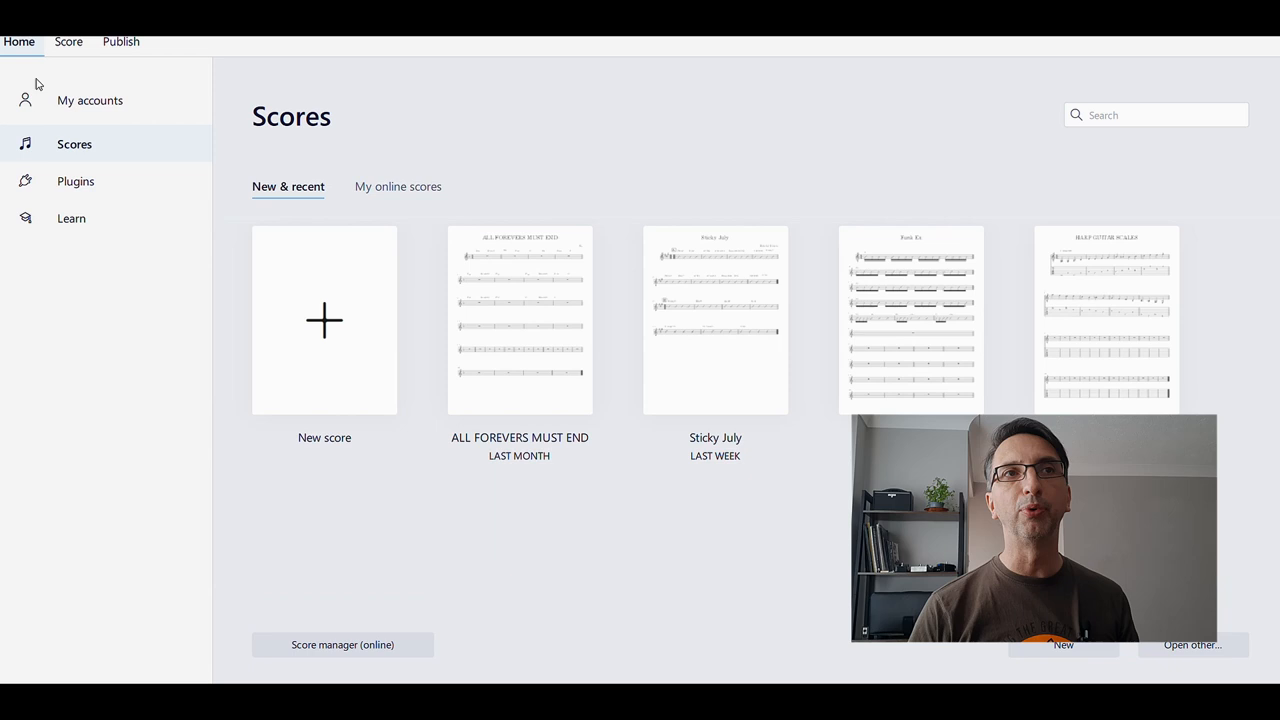
# - Browse to the Desktop and open midi_export.mid as a score
pyautogui.click(1192, 644)
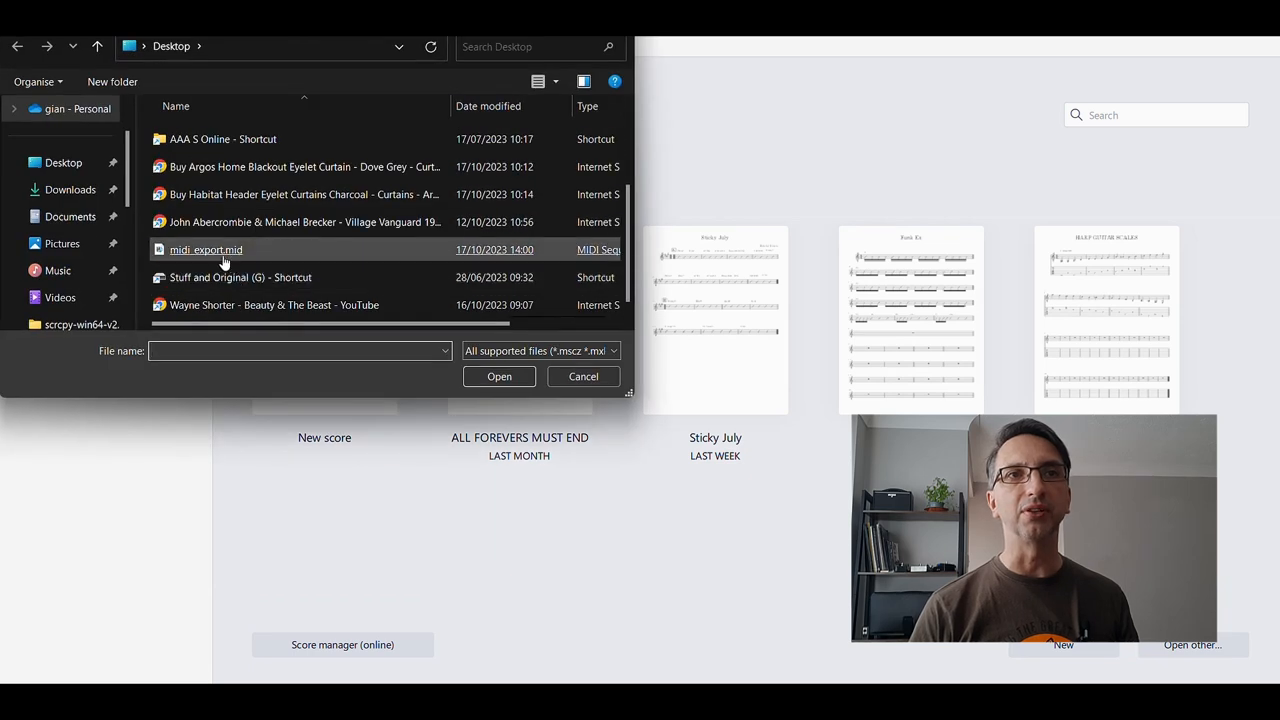
pyautogui.click(498, 376)
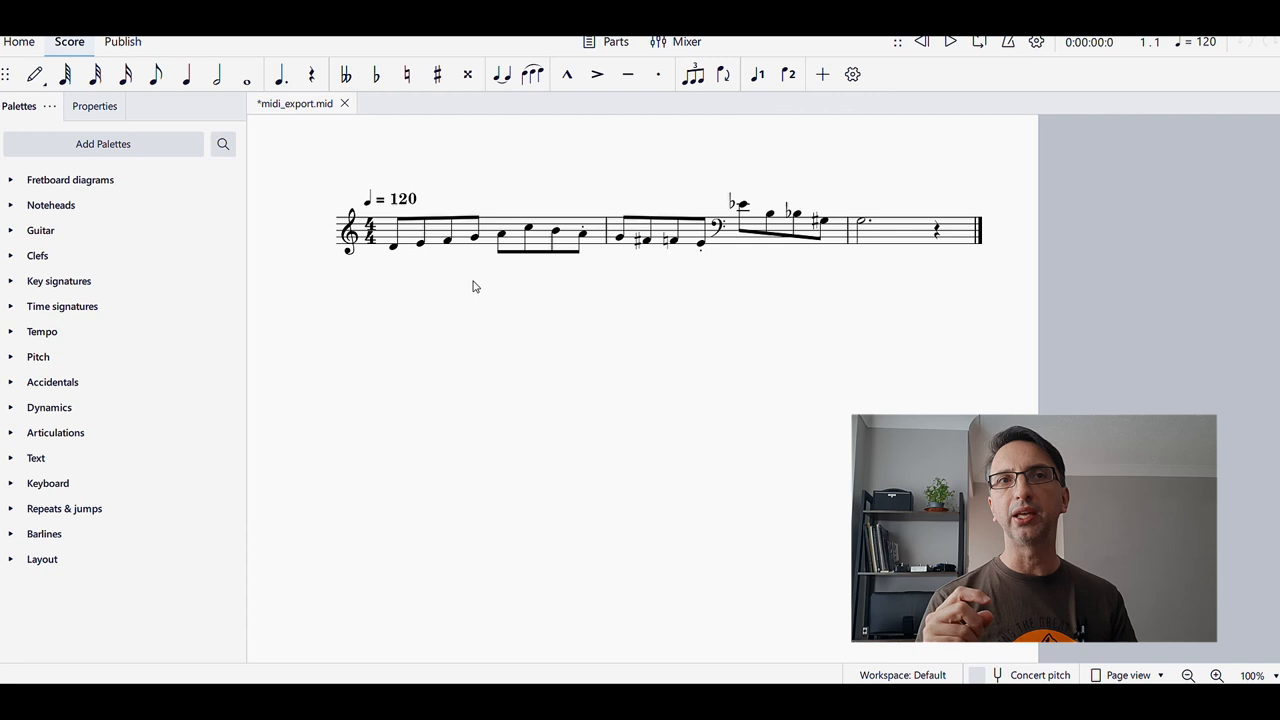
pyautogui.moveTo(592, 200)
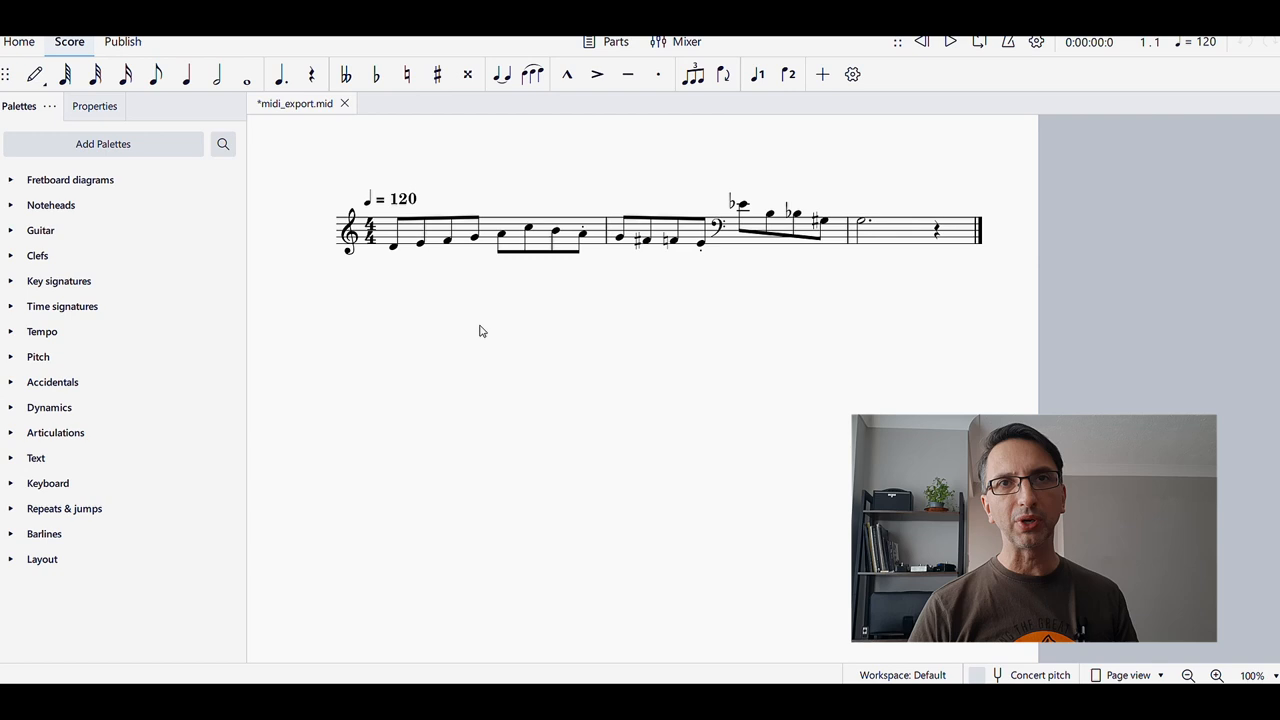
pyautogui.moveTo(408, 288)
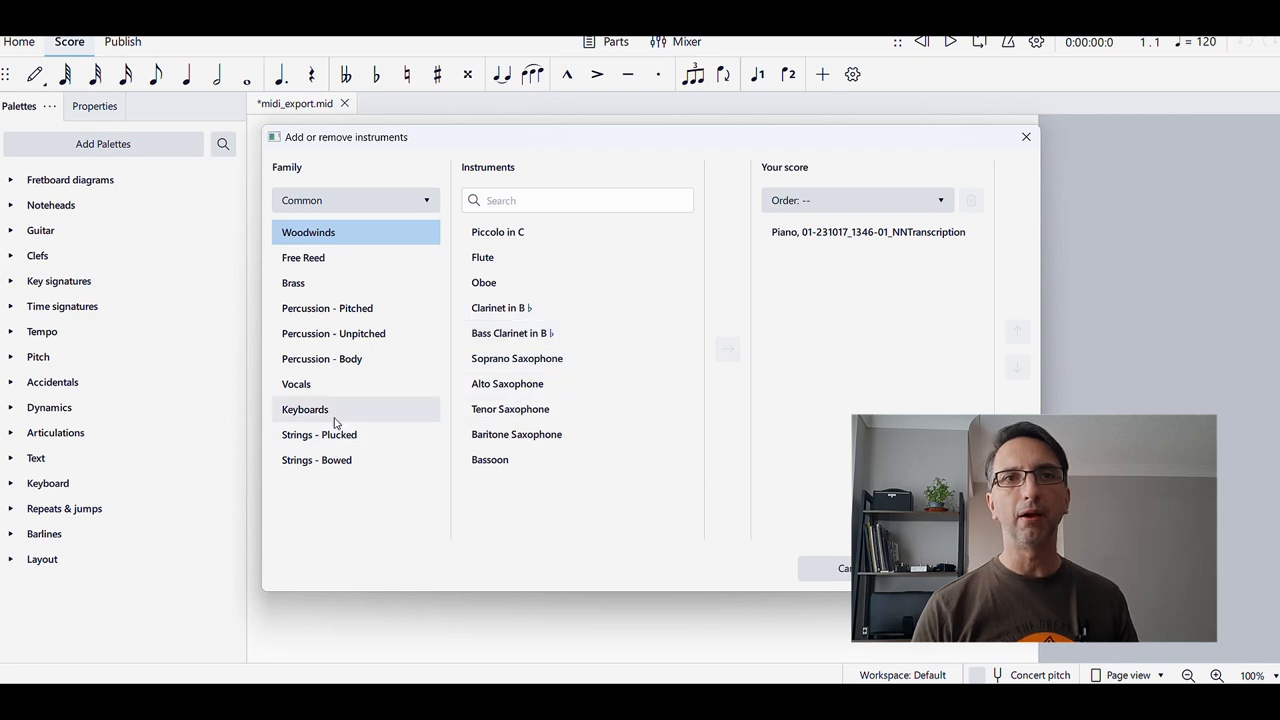
# - Add Electric Guitar and Electric Guitar (tablature) from Strings – Plucked
pyautogui.click(320, 434)
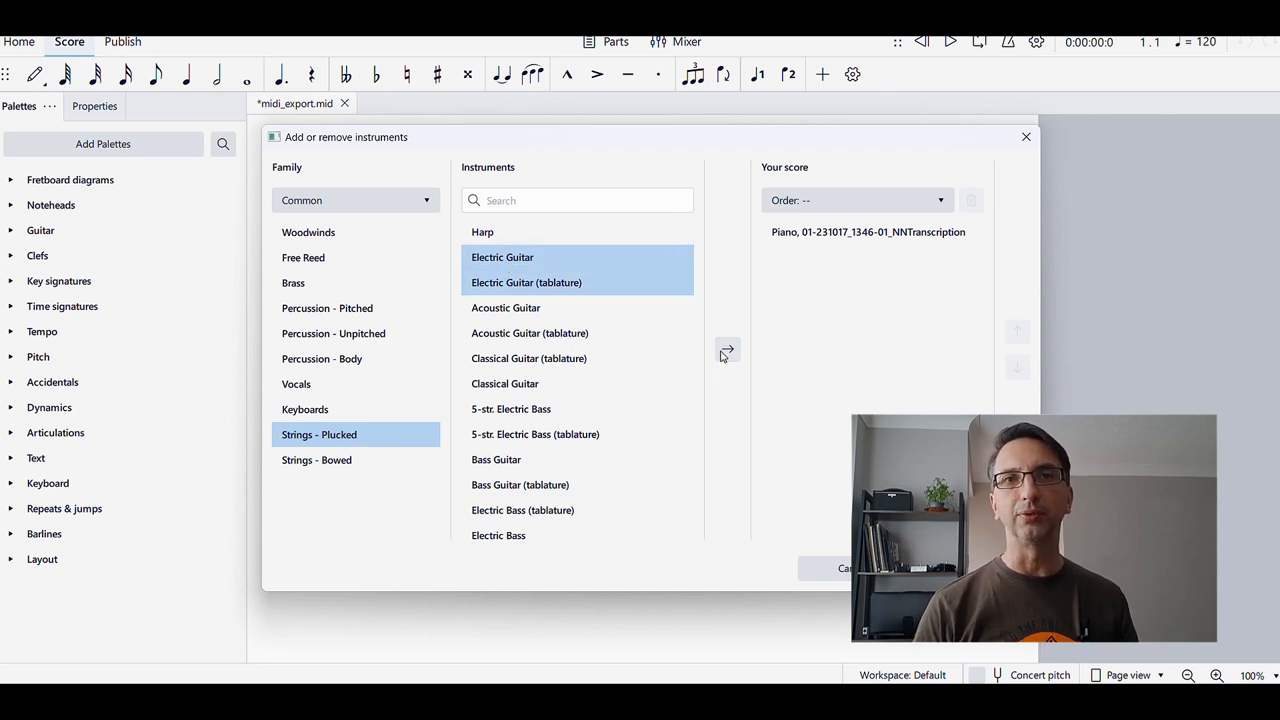
pyautogui.click(728, 348)
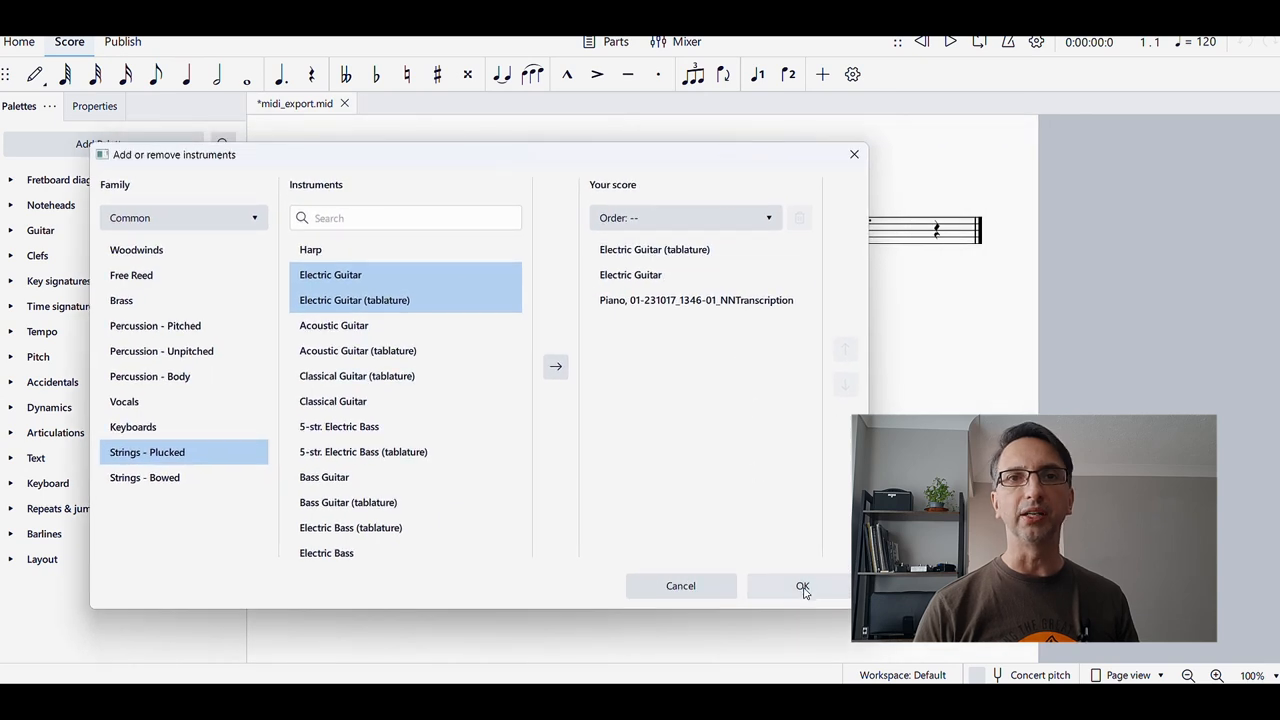
pyautogui.click(802, 586)
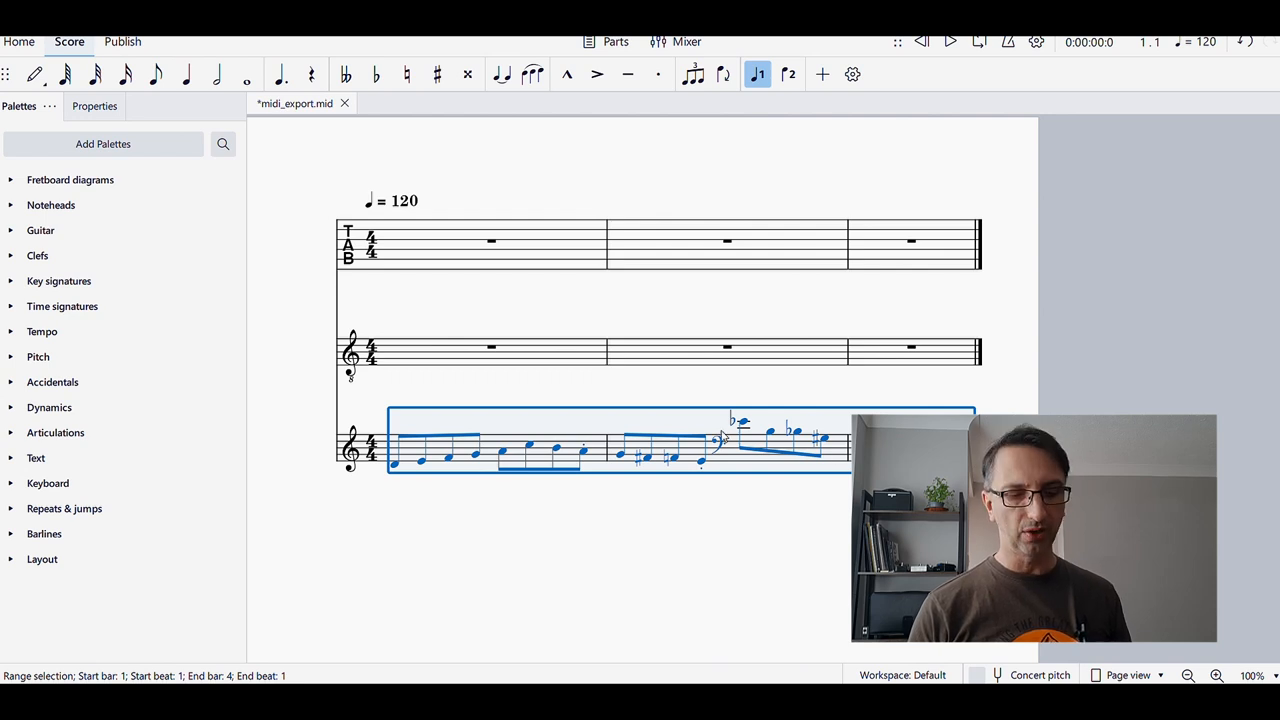
# - Paste the transcribed bars into the guitar staff and then the tablature staff
pyautogui.click(490, 348)
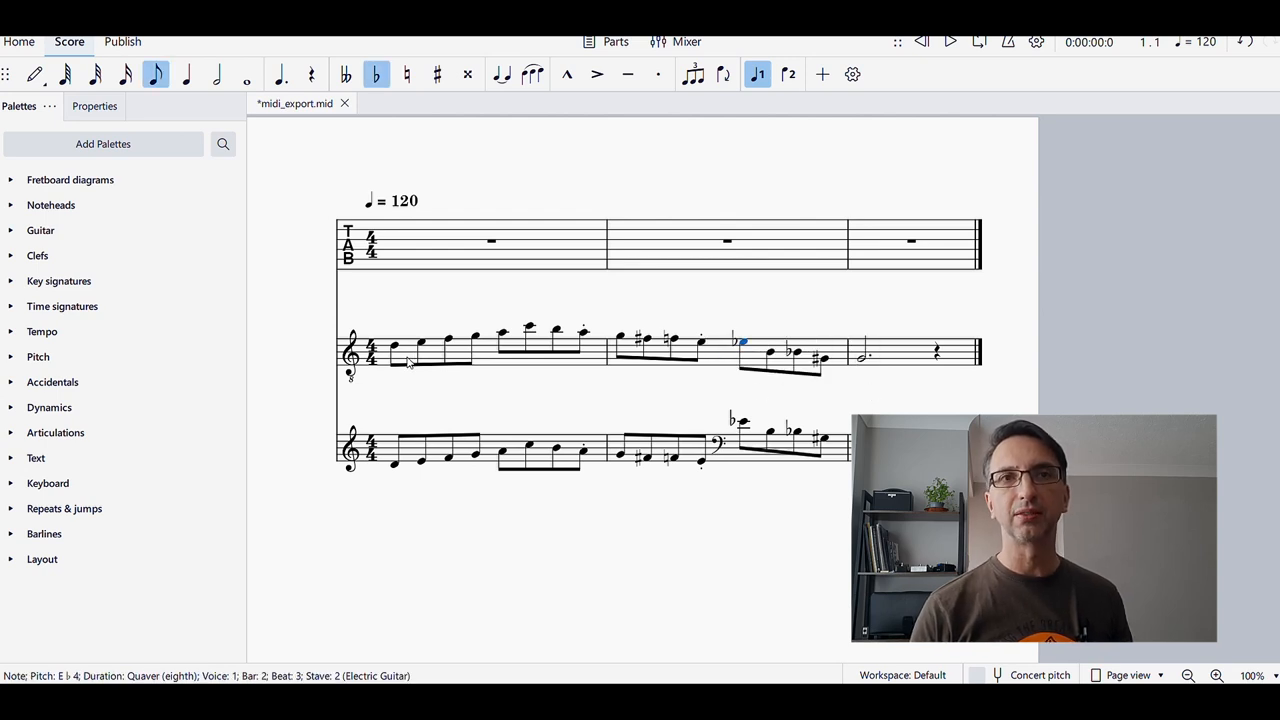
pyautogui.click(496, 244)
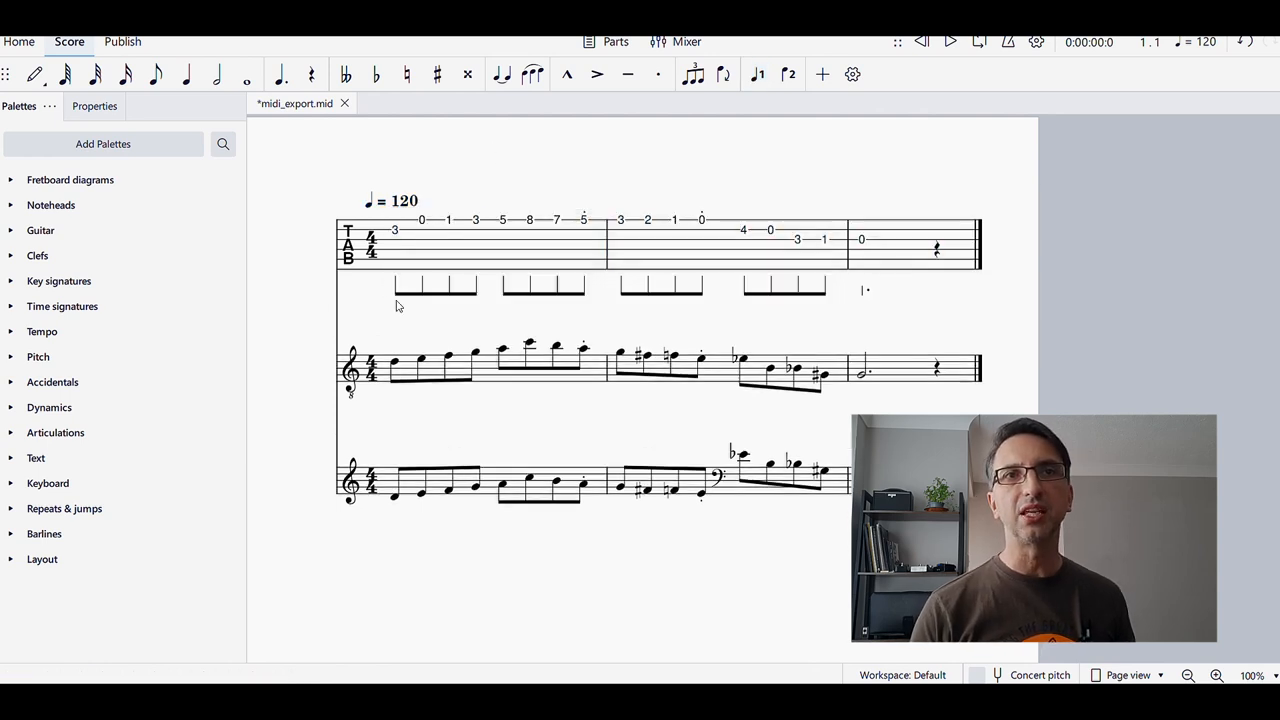
pyautogui.moveTo(870, 292)
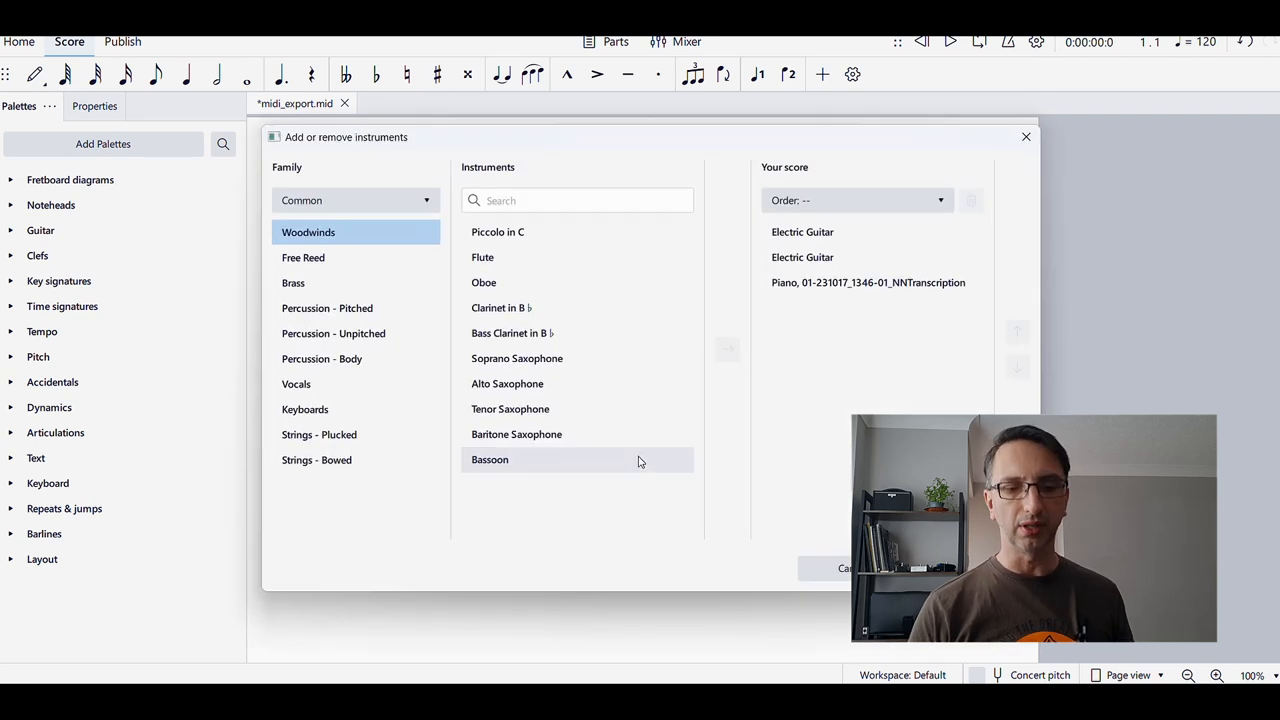
# - Delete the Piano part and reorder the guitar staff above its tablature
pyautogui.click(868, 282)
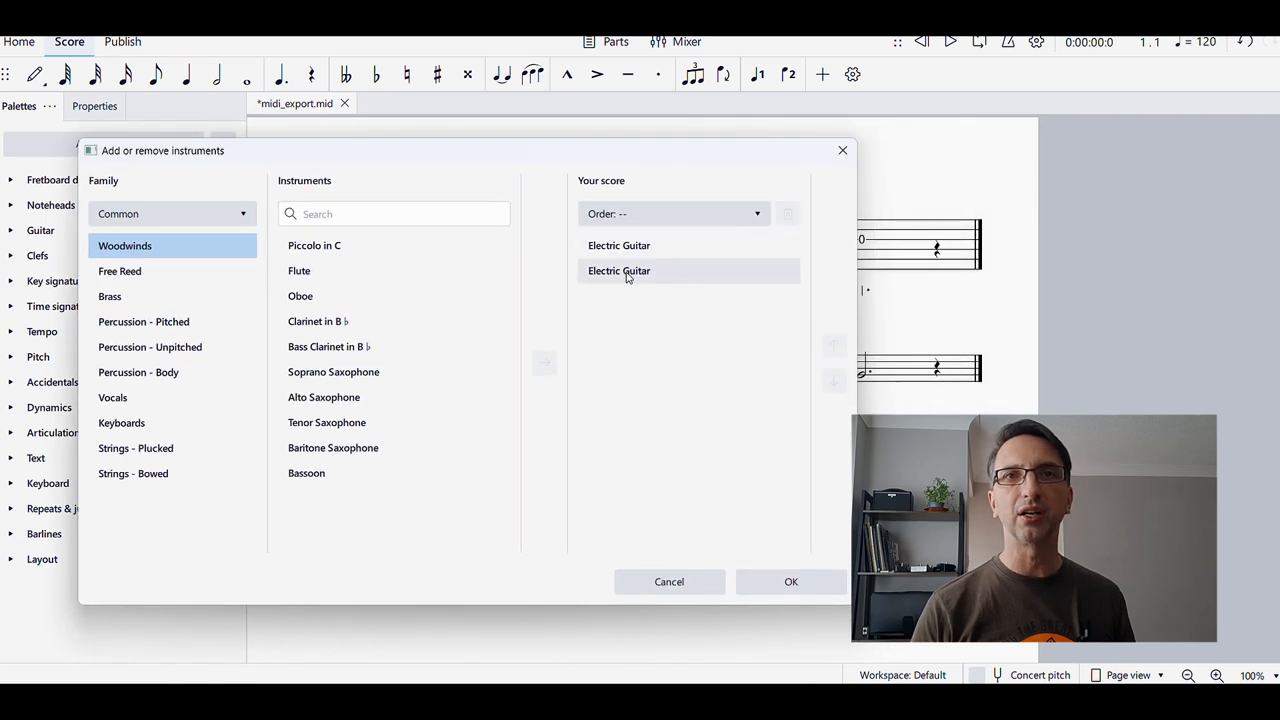
pyautogui.click(618, 244)
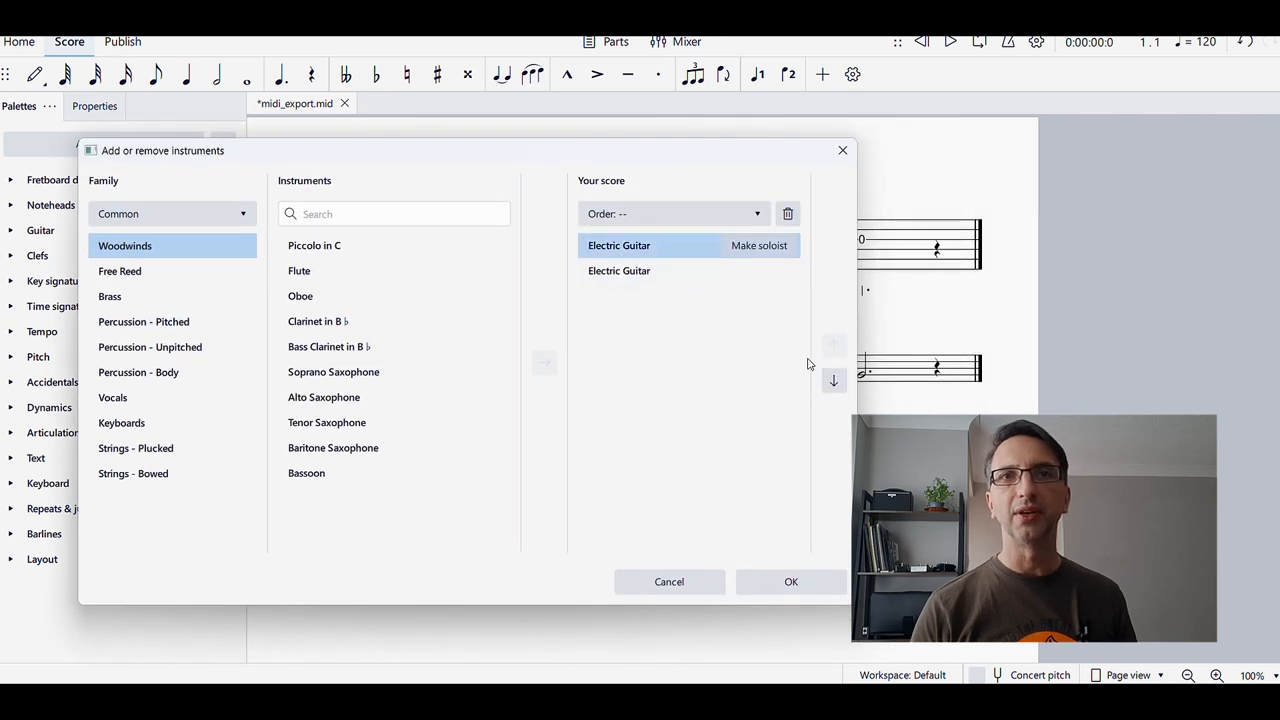
pyautogui.click(792, 582)
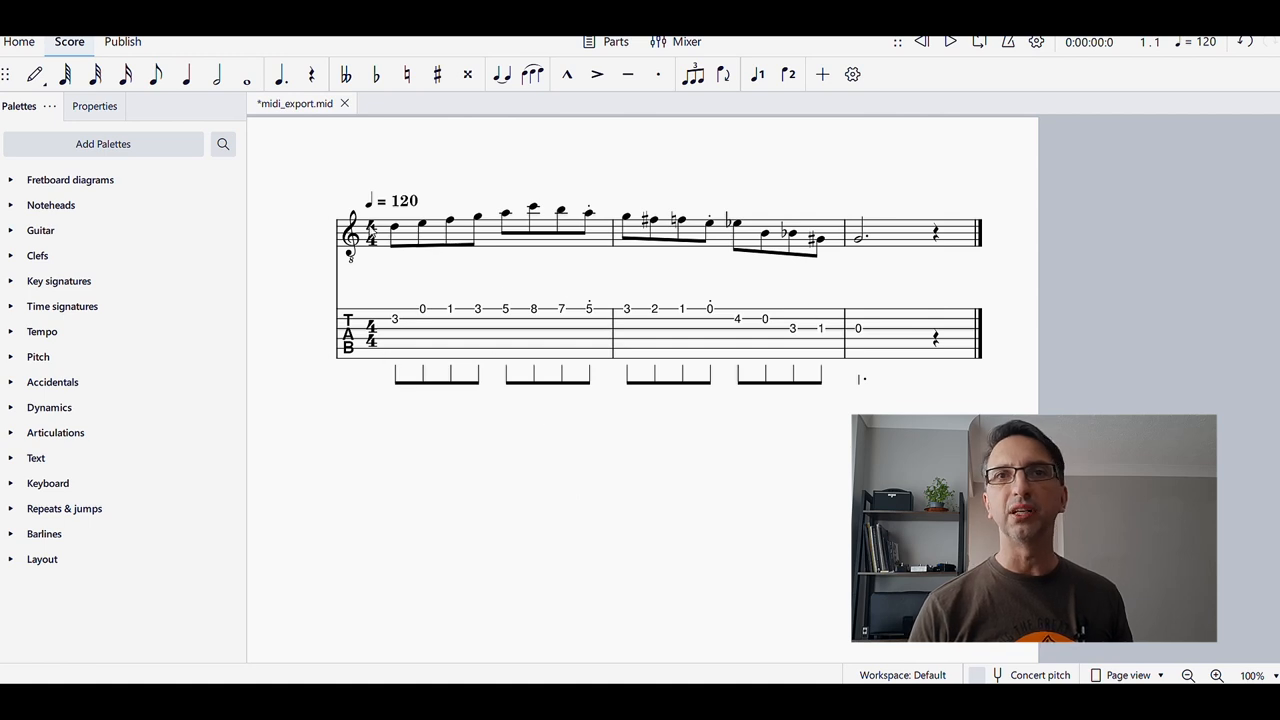
pyautogui.moveTo(828, 270)
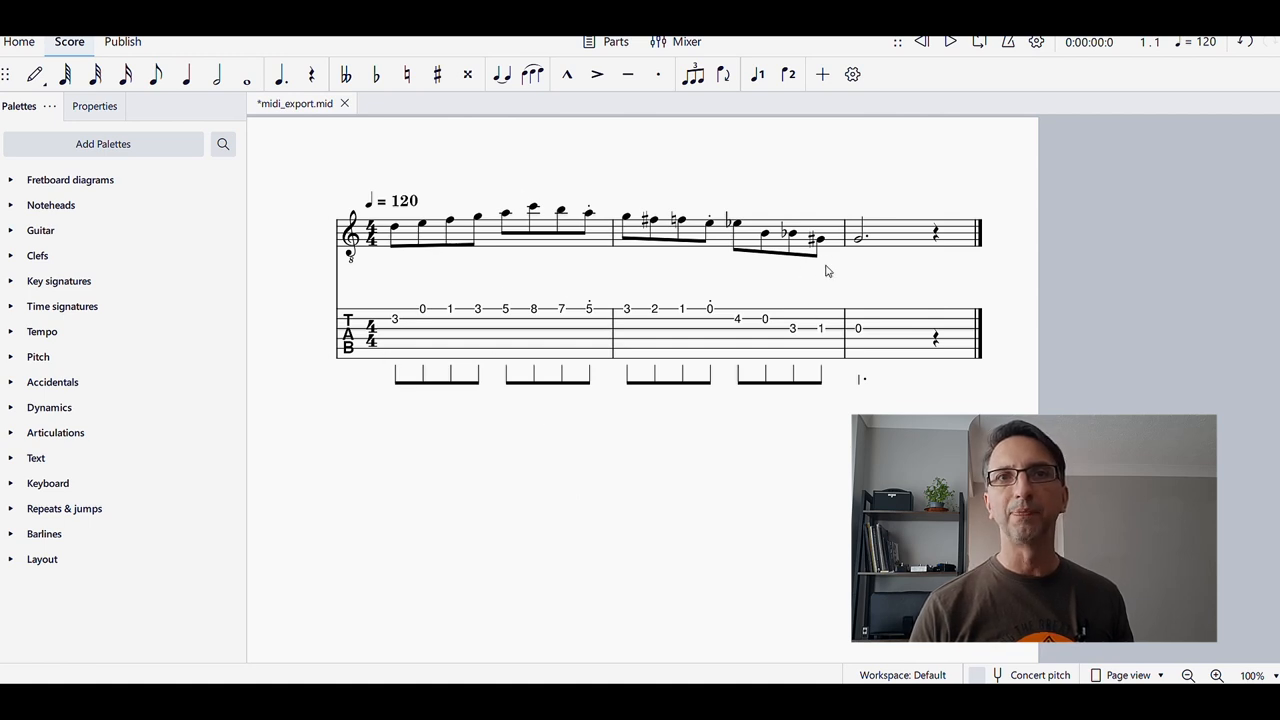
pyautogui.moveTo(860, 280)
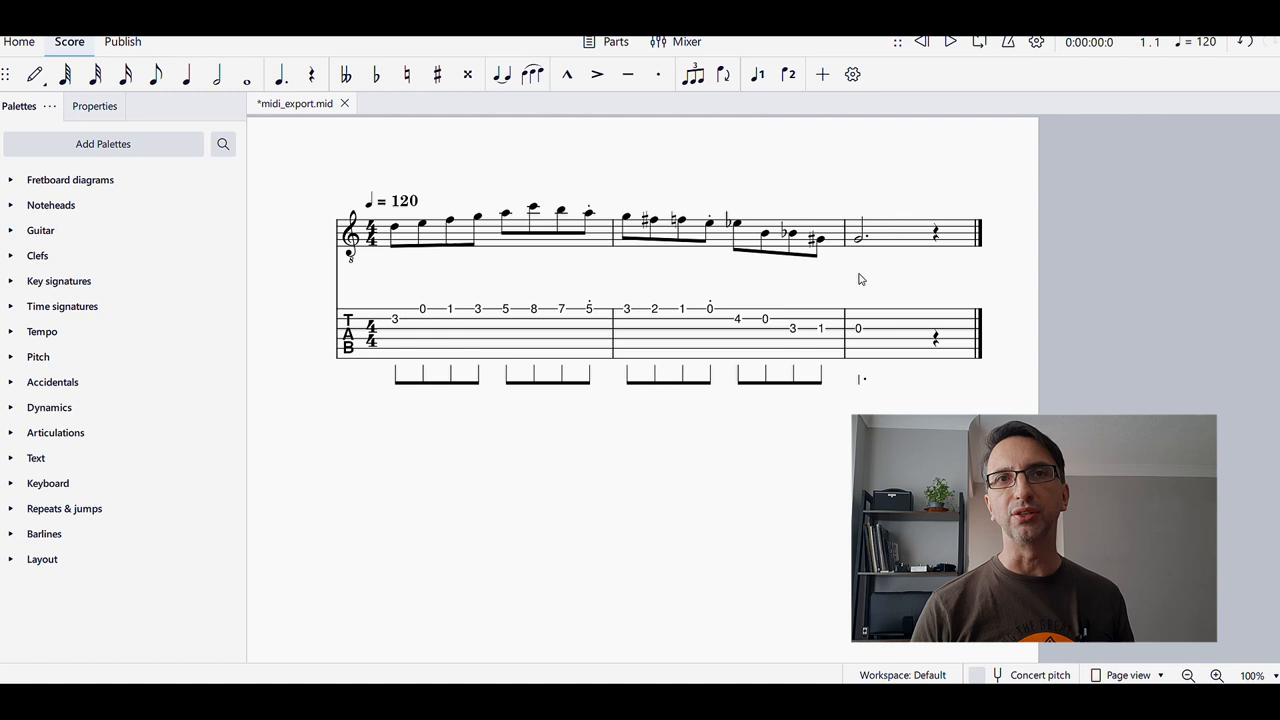
pyautogui.moveTo(692, 464)
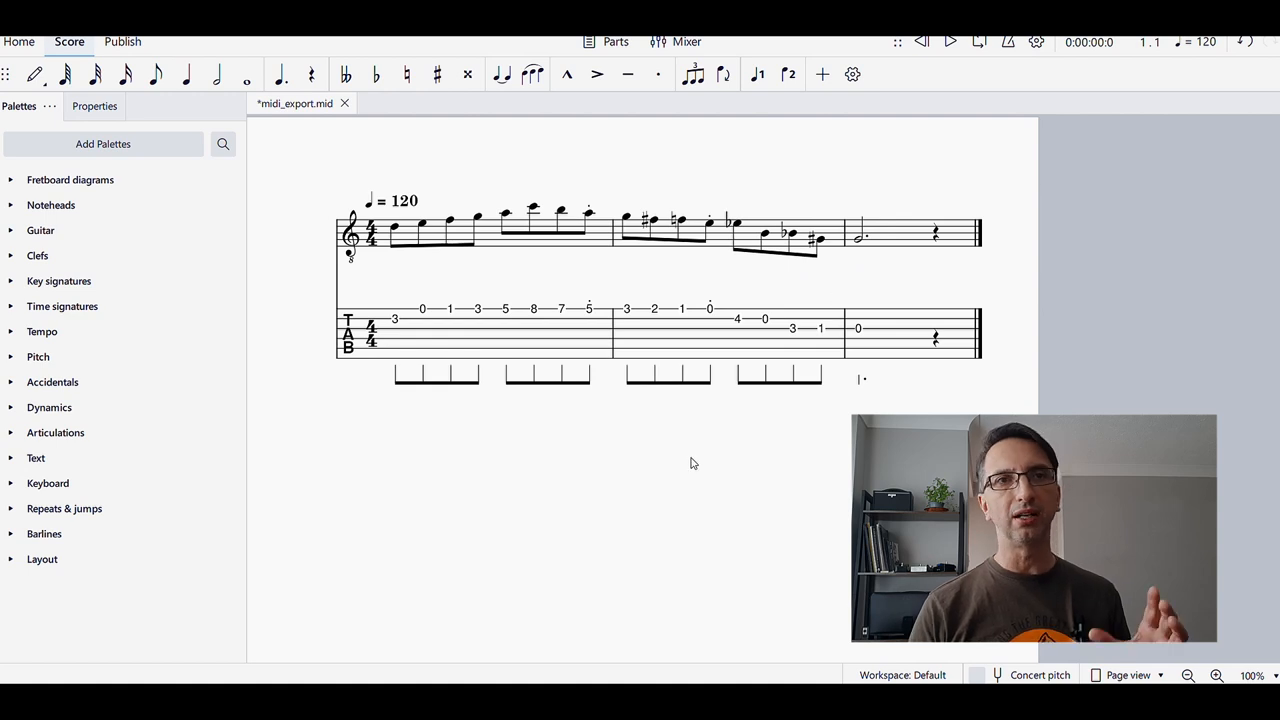